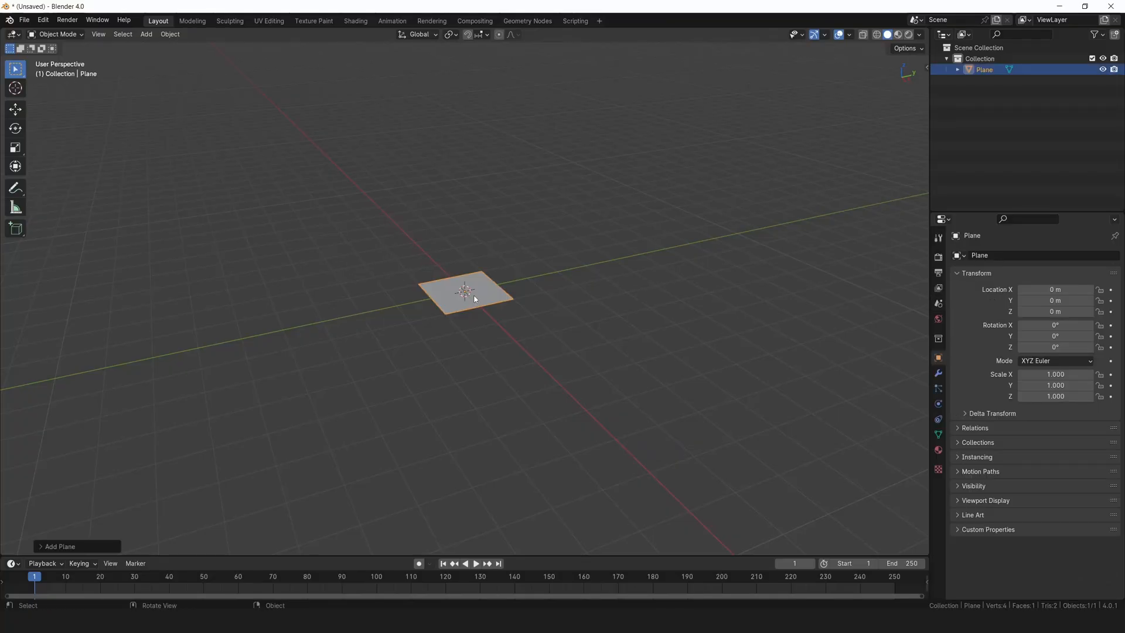
Step: Scale the plane into a tall narrow strip and place lengthwise loop cuts along it
key("Tab")
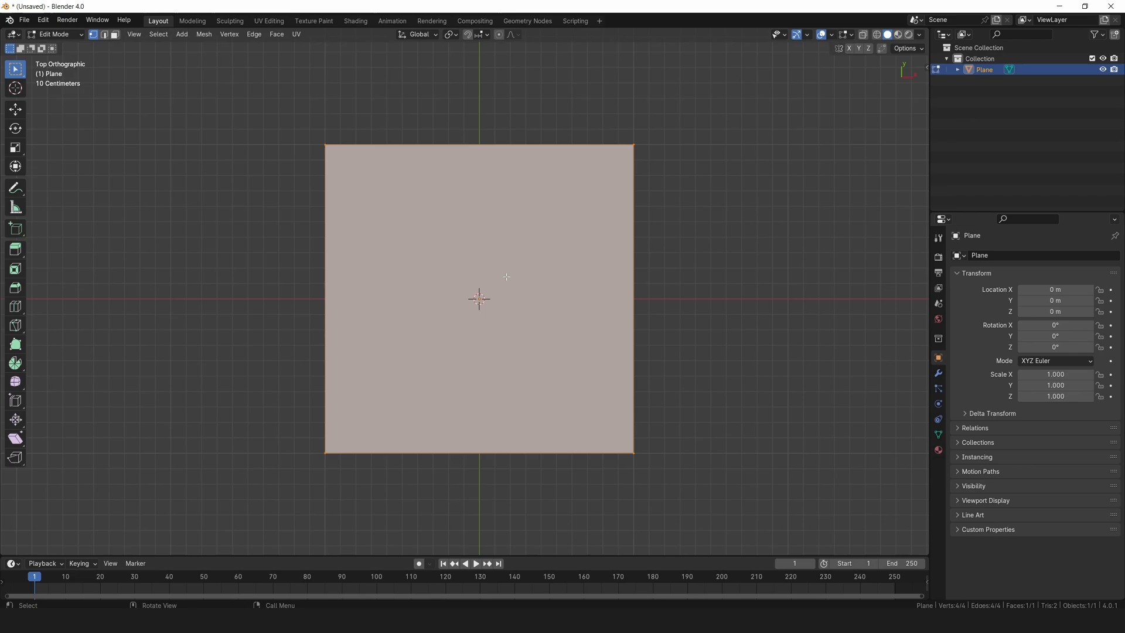
key("s")
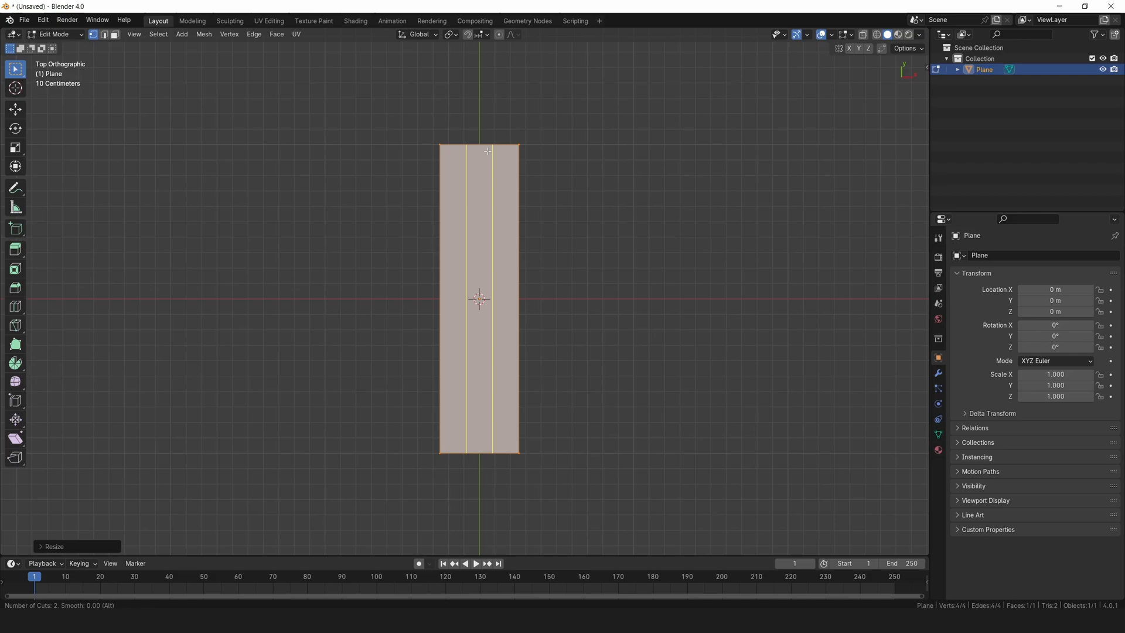
left_click(478, 298)
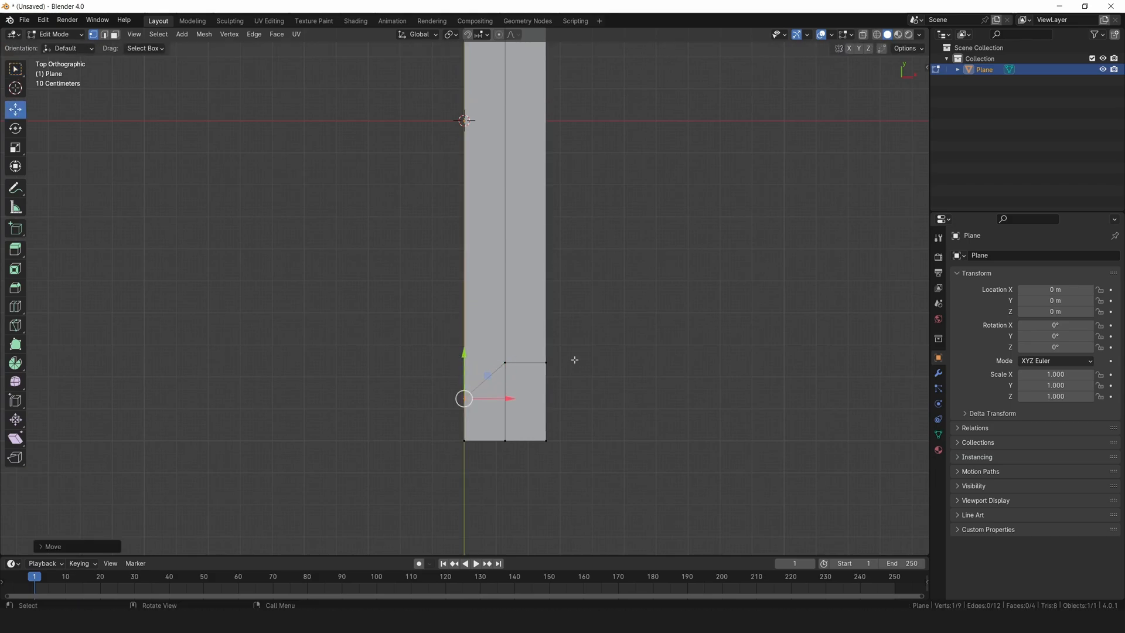
Step: Inset the strip's long left face with the Boundary option adjusted, outlining a thin border
left_click(574, 360)
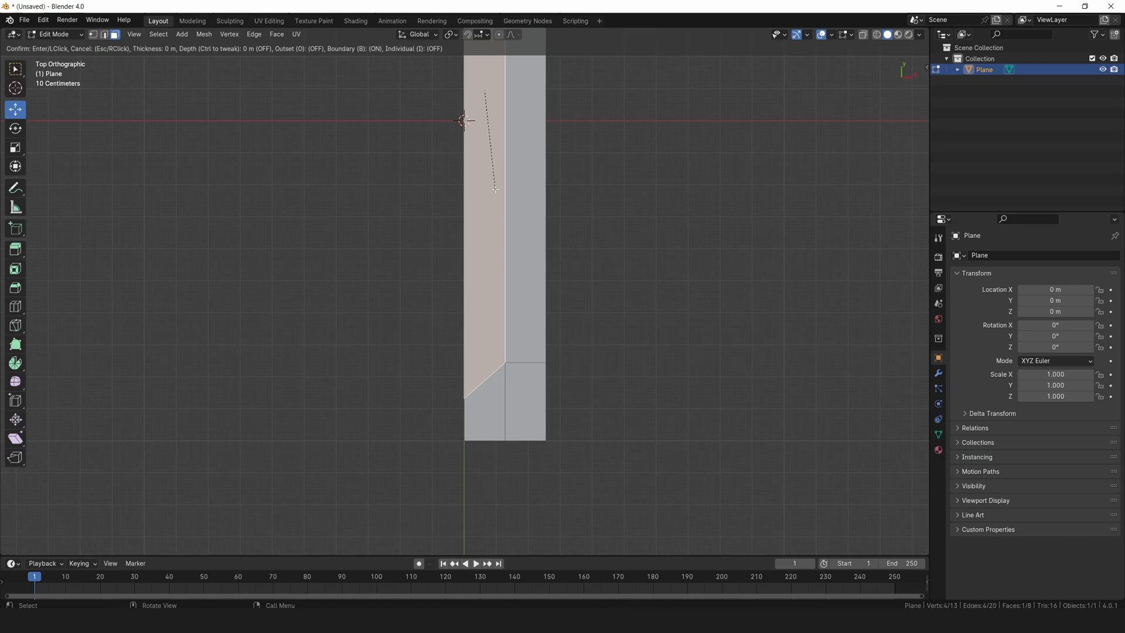
mouse_move(492, 143)
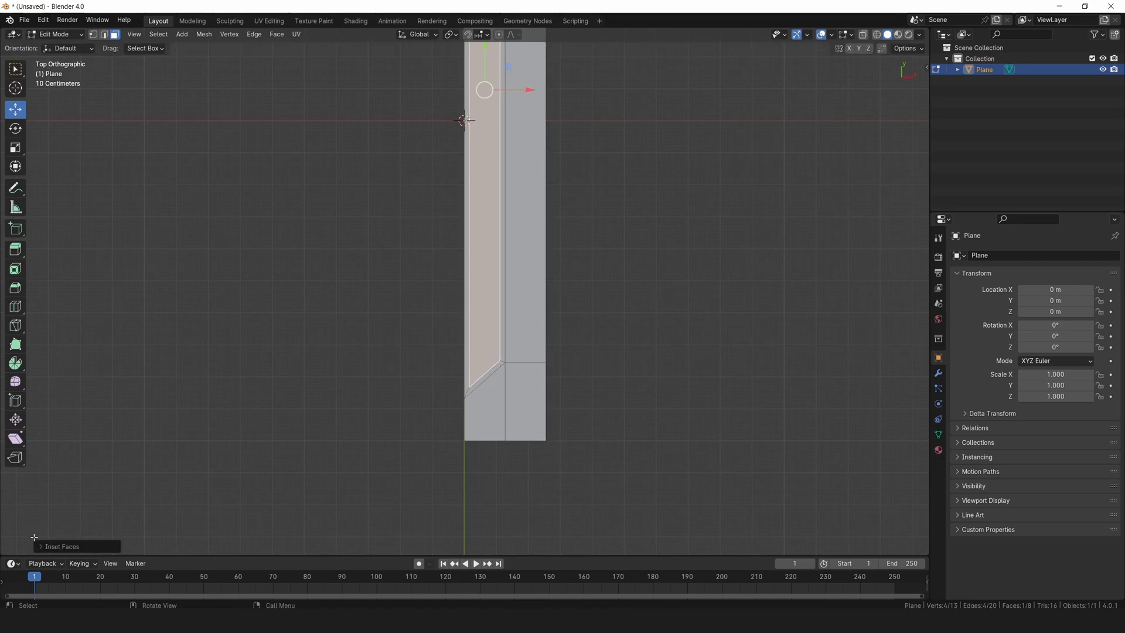
left_click(61, 420)
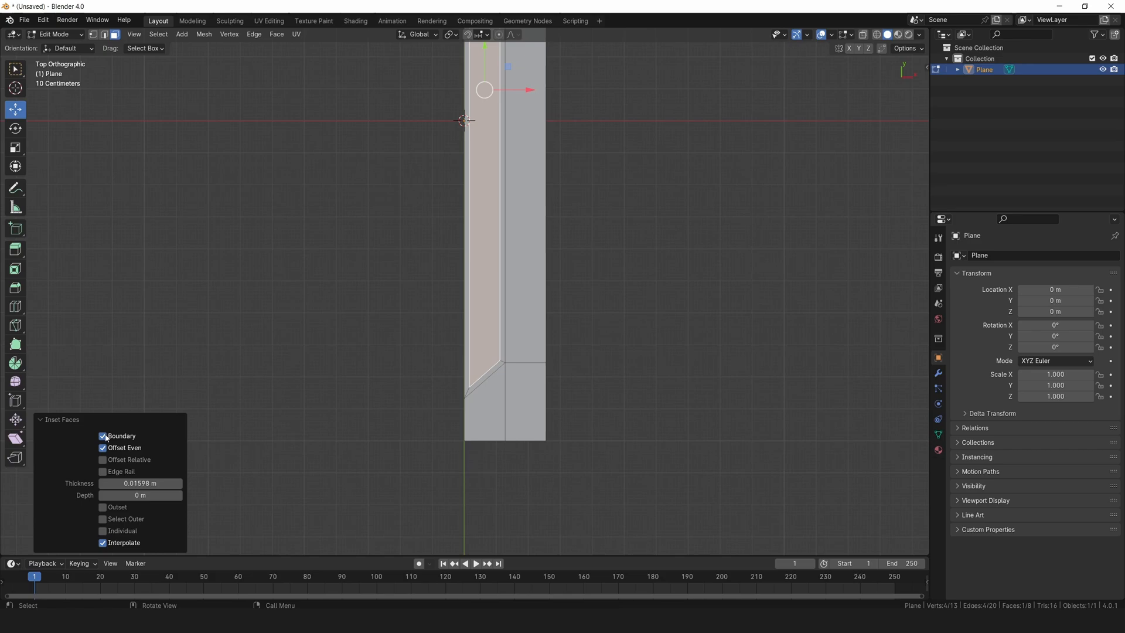
left_click(103, 436)
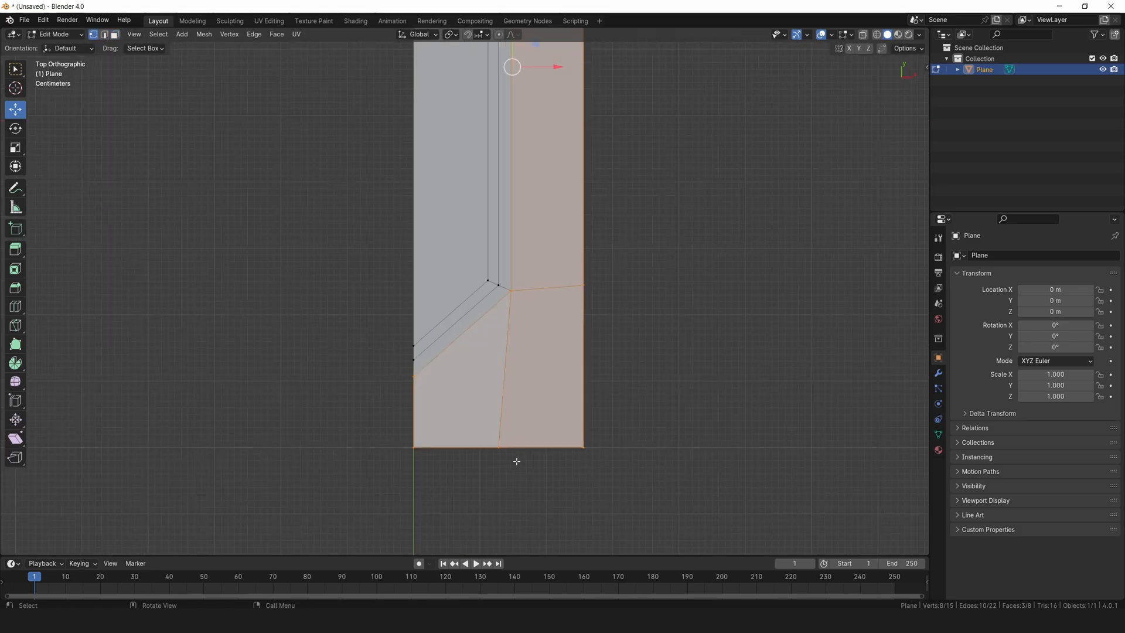
Step: Move the groove's corner vertex outward and shift the strip's right edge along X
left_click(449, 34)
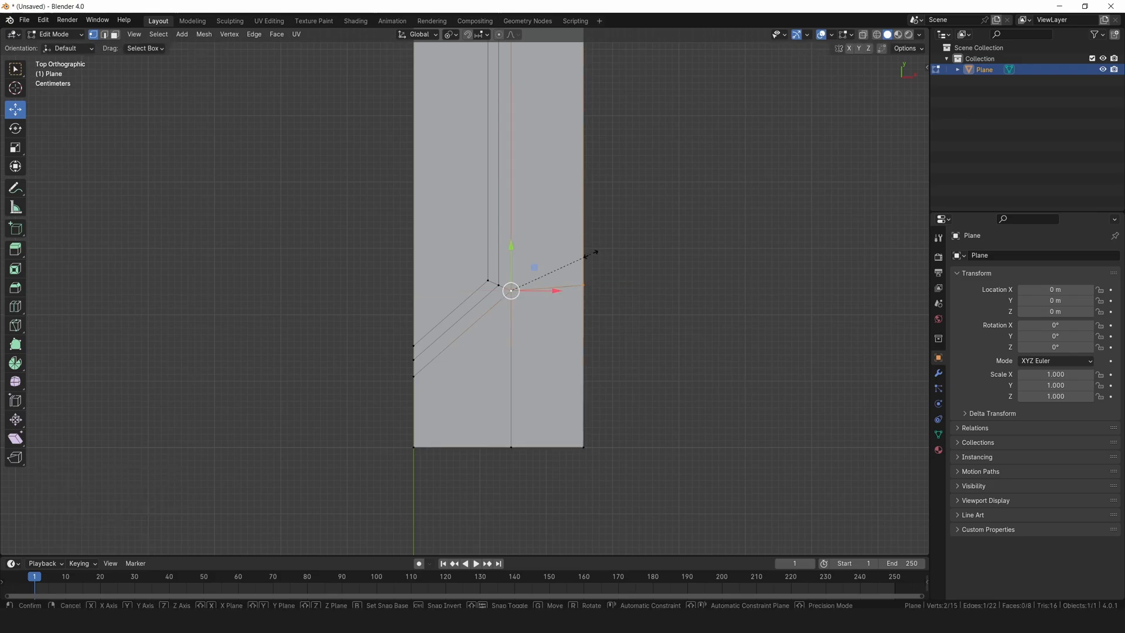
key("y")
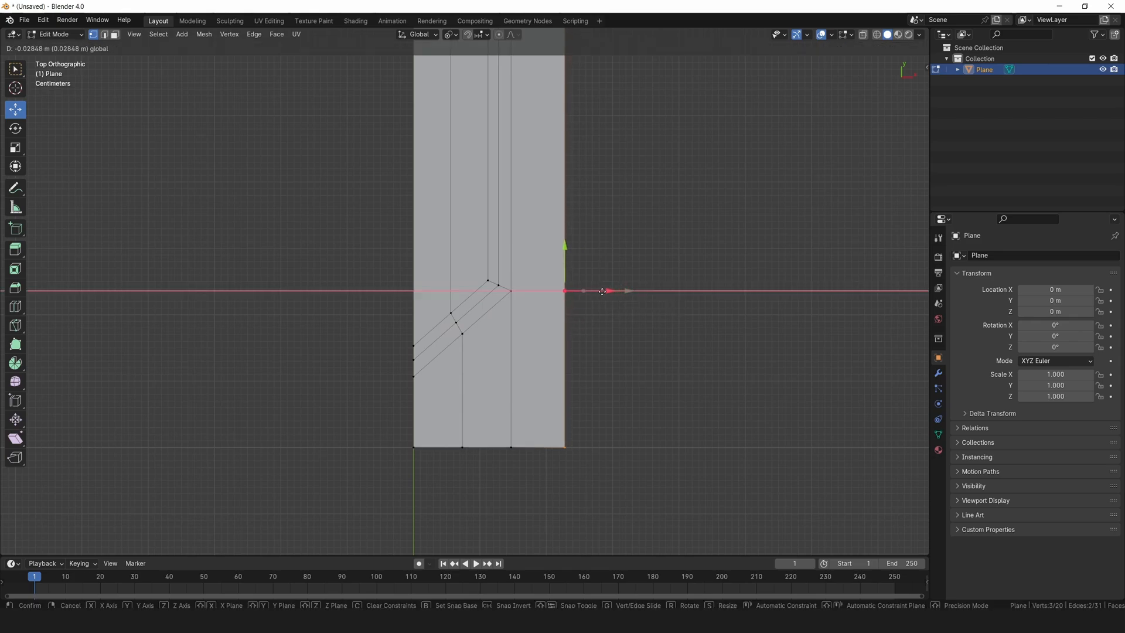
left_click(564, 291)
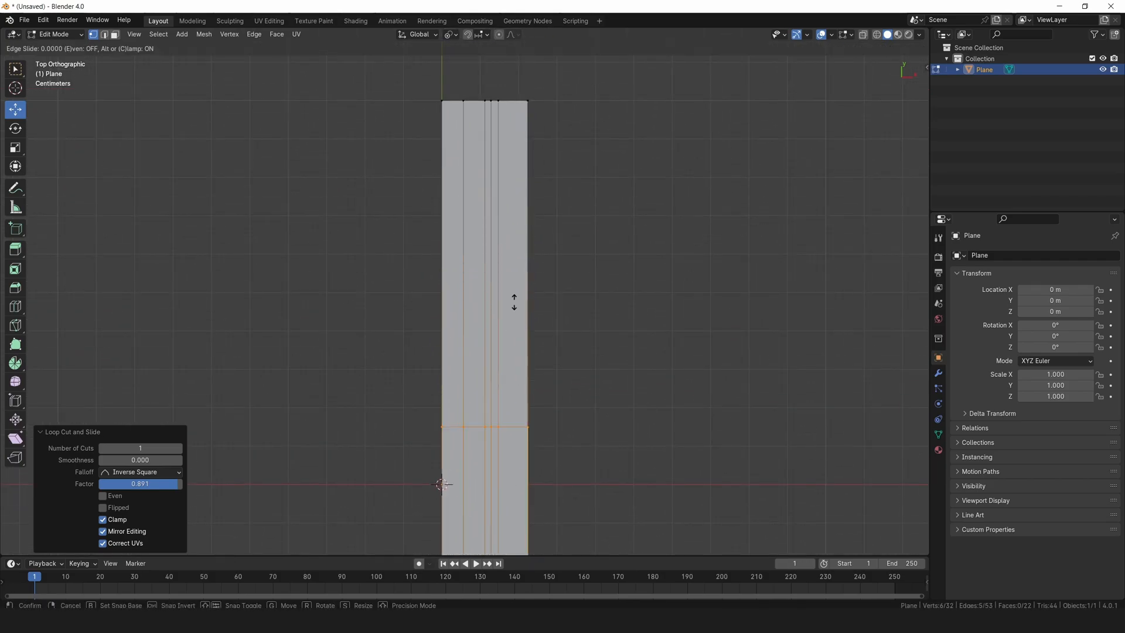
mouse_move(557, 510)
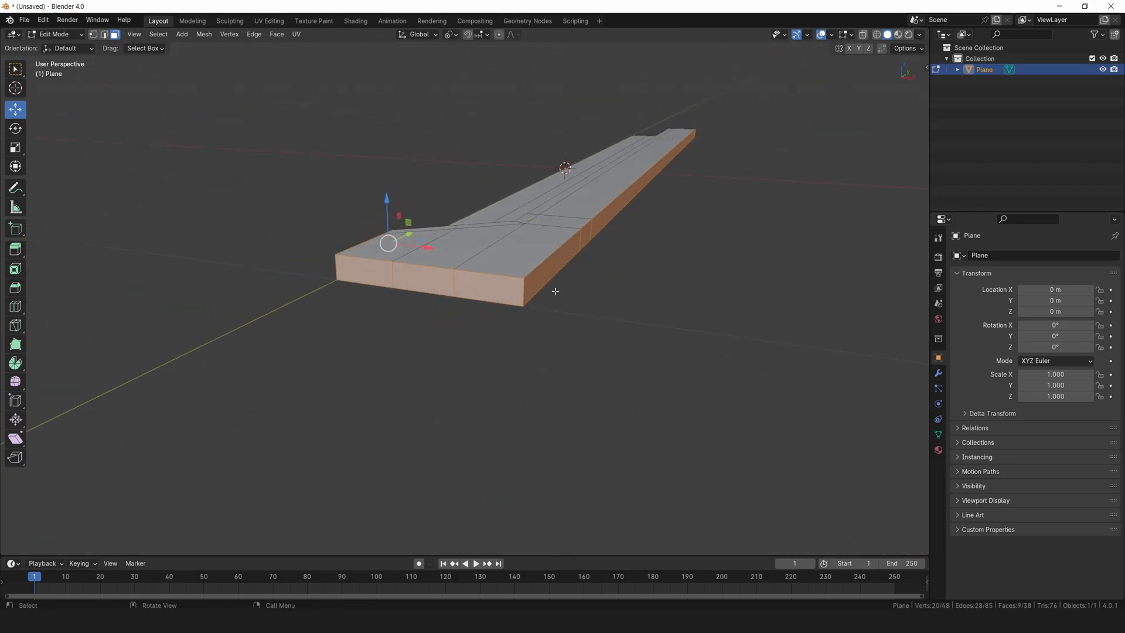
Step: Delete the selected faces of the extruded slab using X > Faces
key("x")
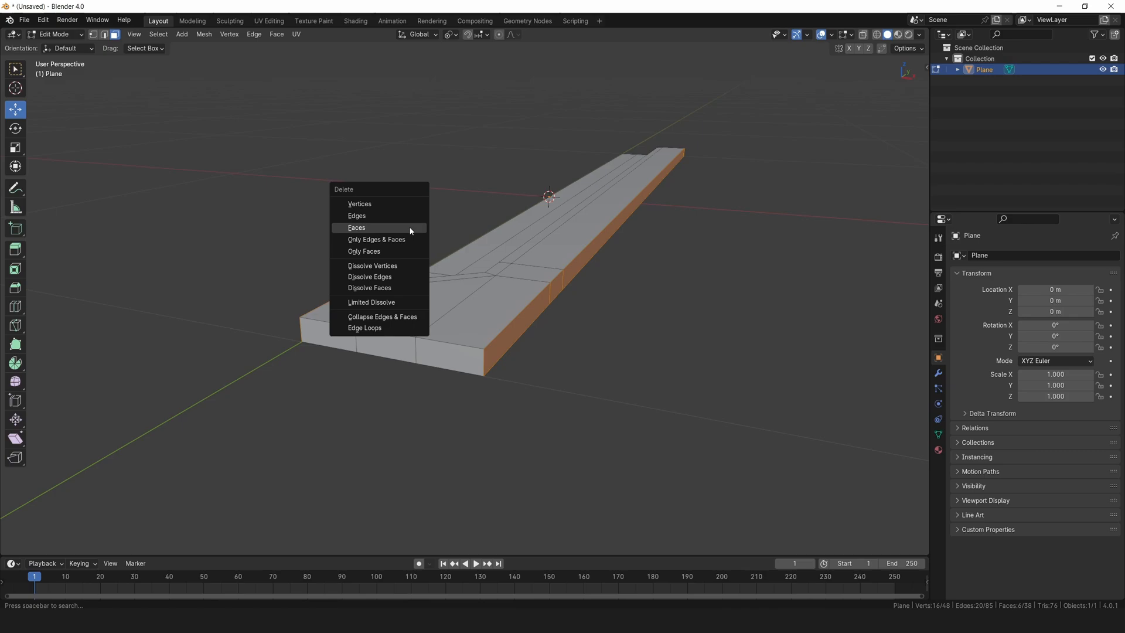
left_click(356, 227)
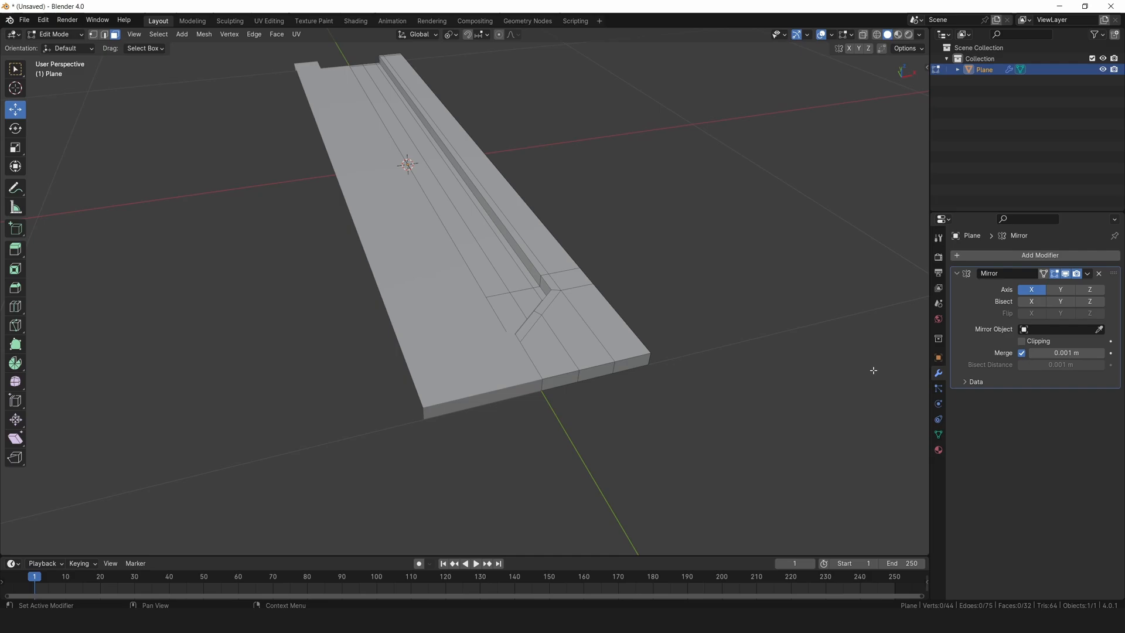
Step: Enable Mirror clipping and add a Subdivision Surface modifier to smooth the slab
left_click(1023, 341)
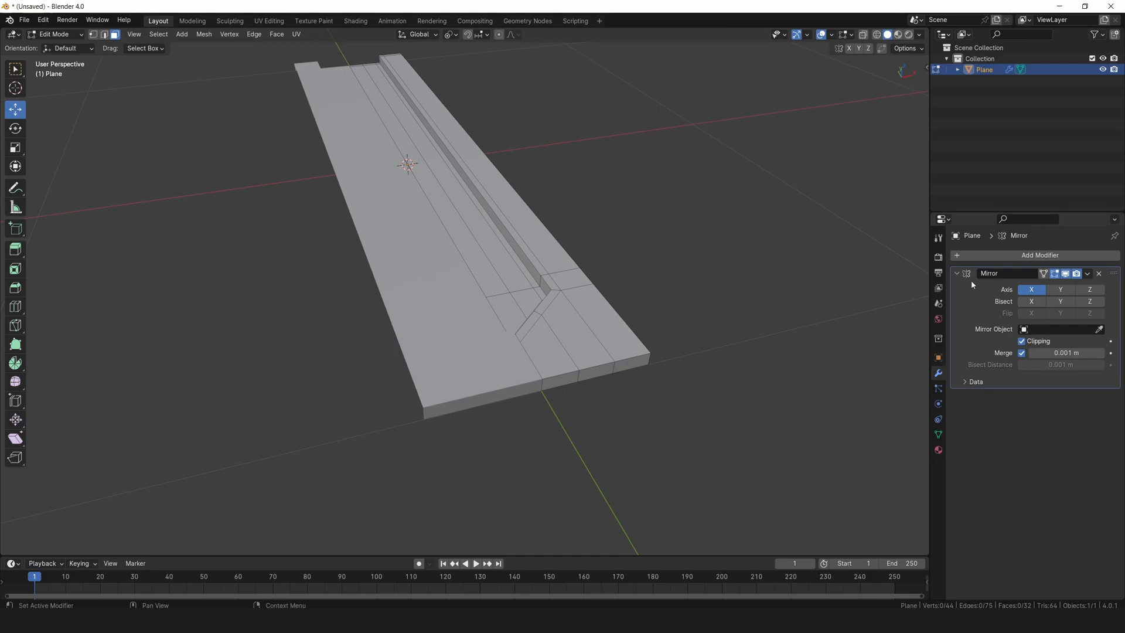
left_click(1035, 254)
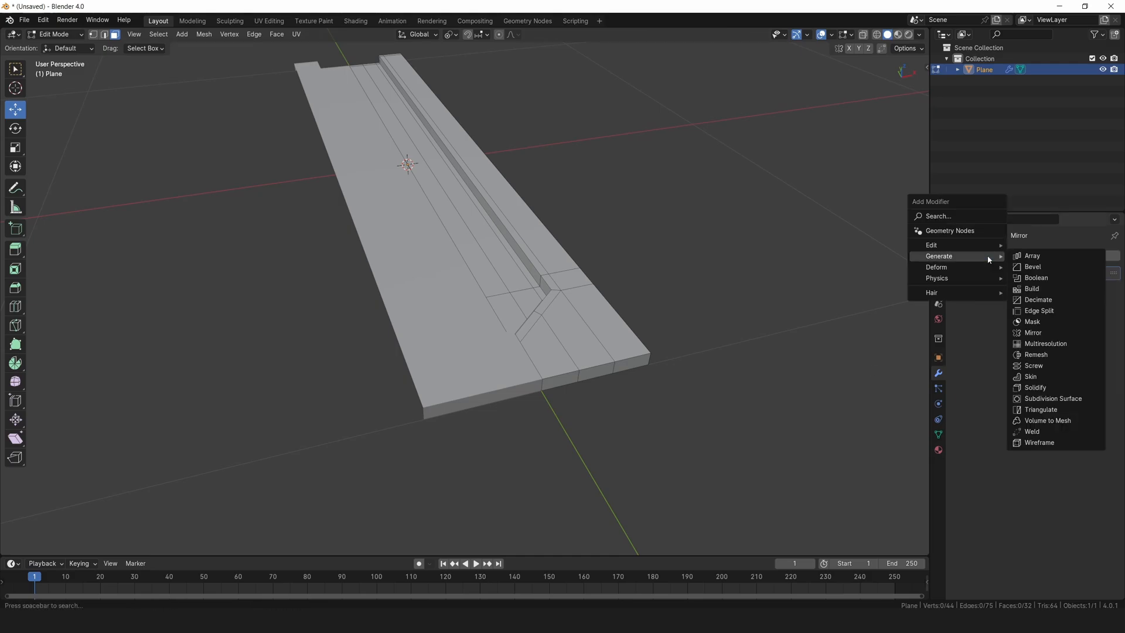
left_click(1054, 398)
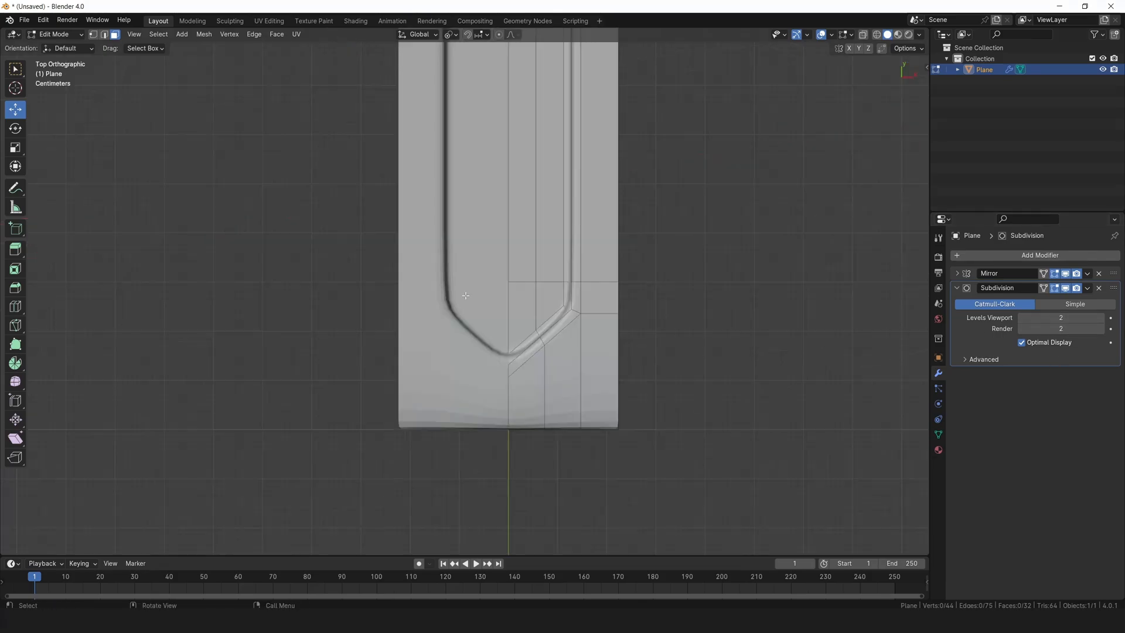
Step: Pull the groove's corner vertices down to round it, then apply Shade Smooth to the object
left_click(559, 312)
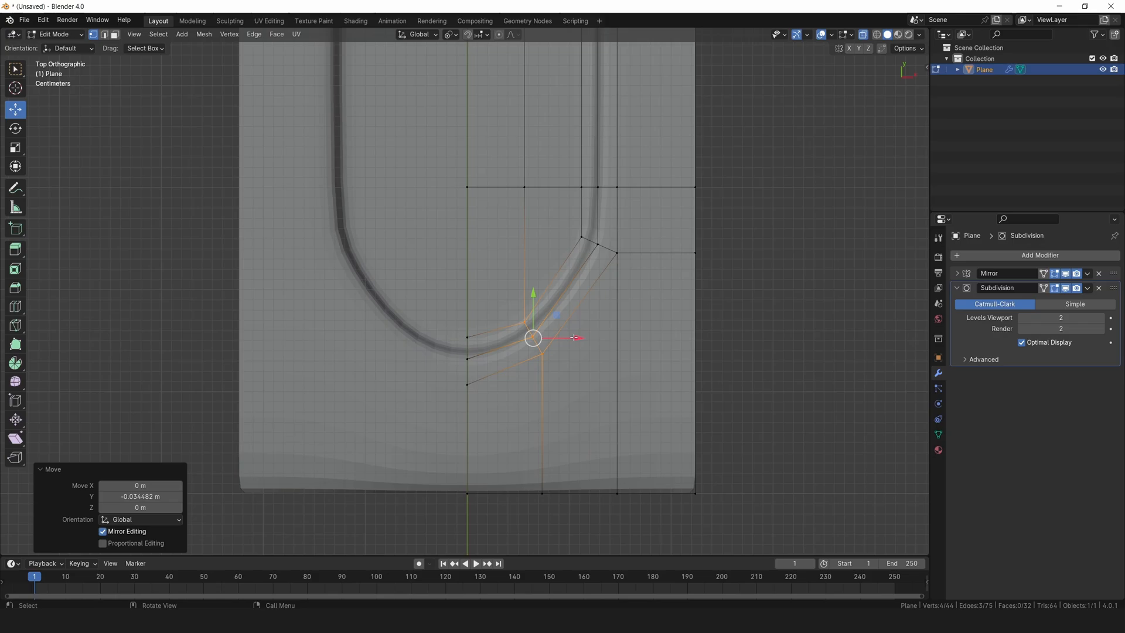
left_click_drag(533, 338, 565, 325)
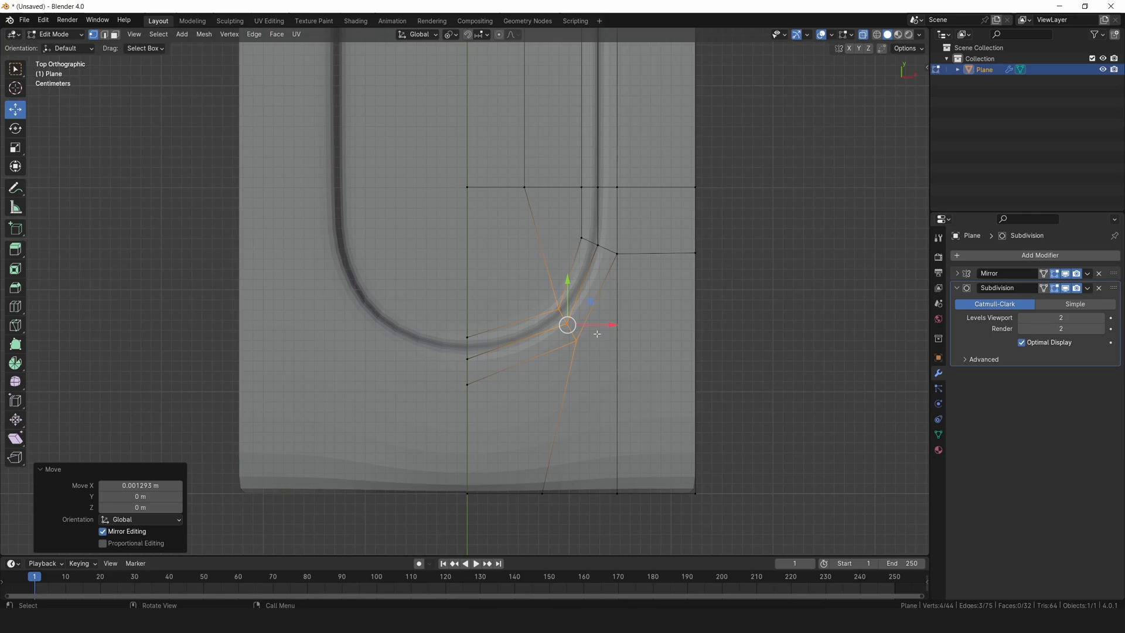
key("Tab")
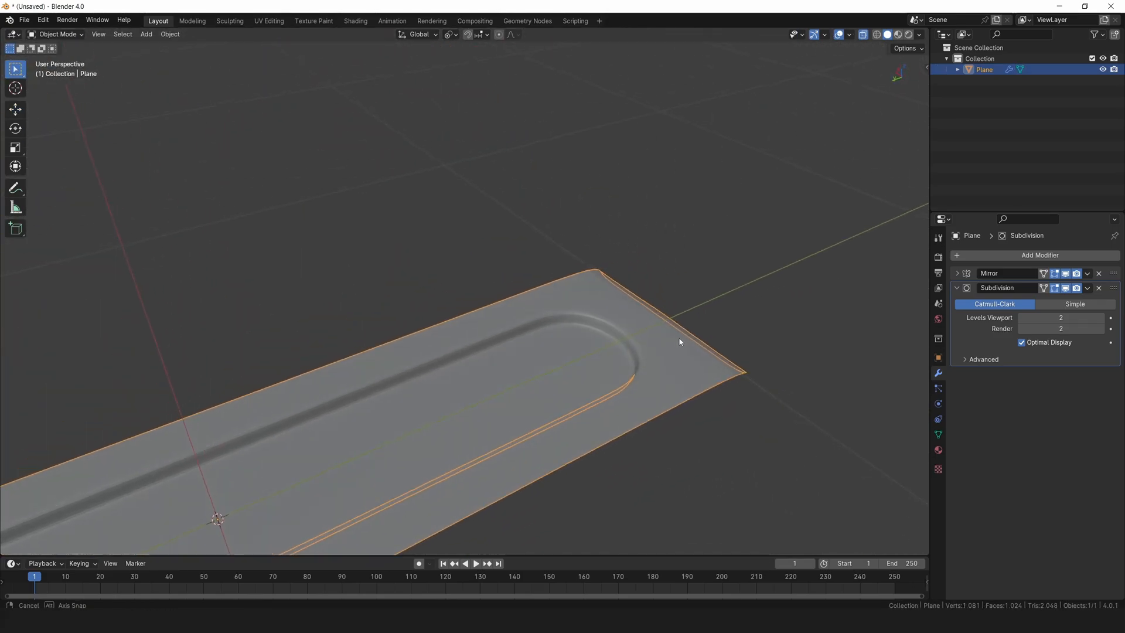
right_click(680, 341)
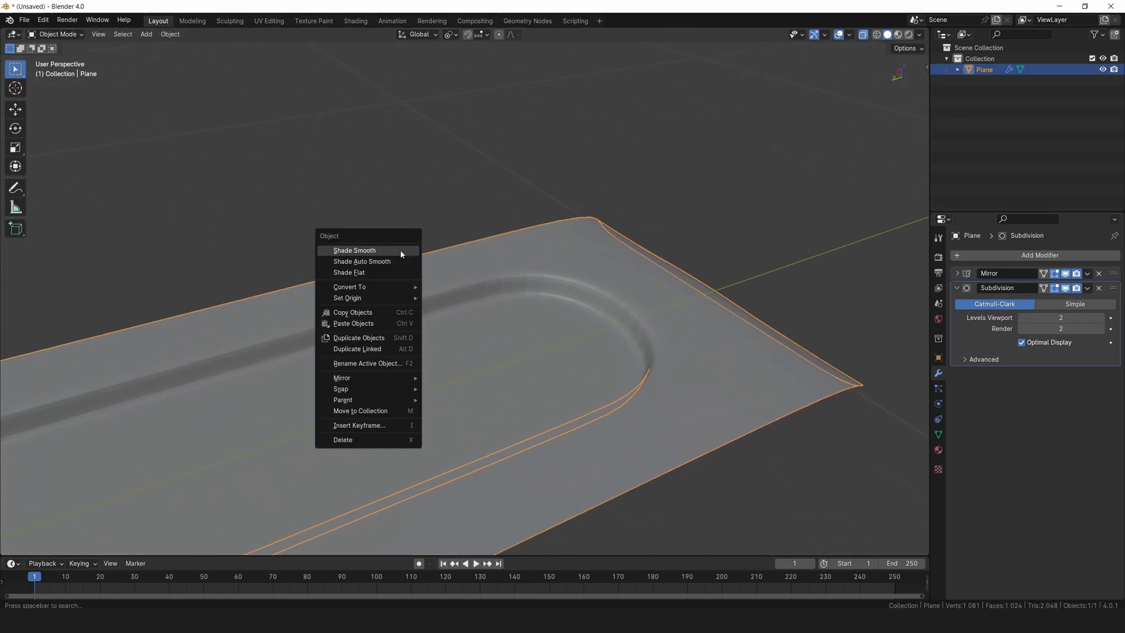
left_click(354, 250)
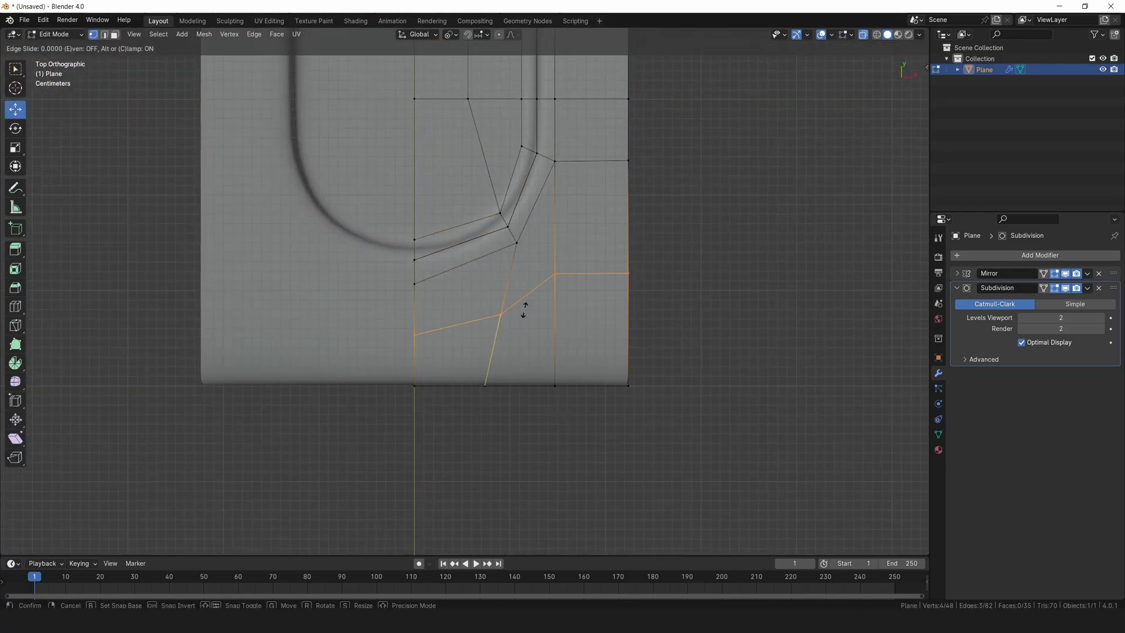
Step: Place a loop near the slab's bottom end and apply LoopTools Space and Relax to its vertices
left_click(522, 309)
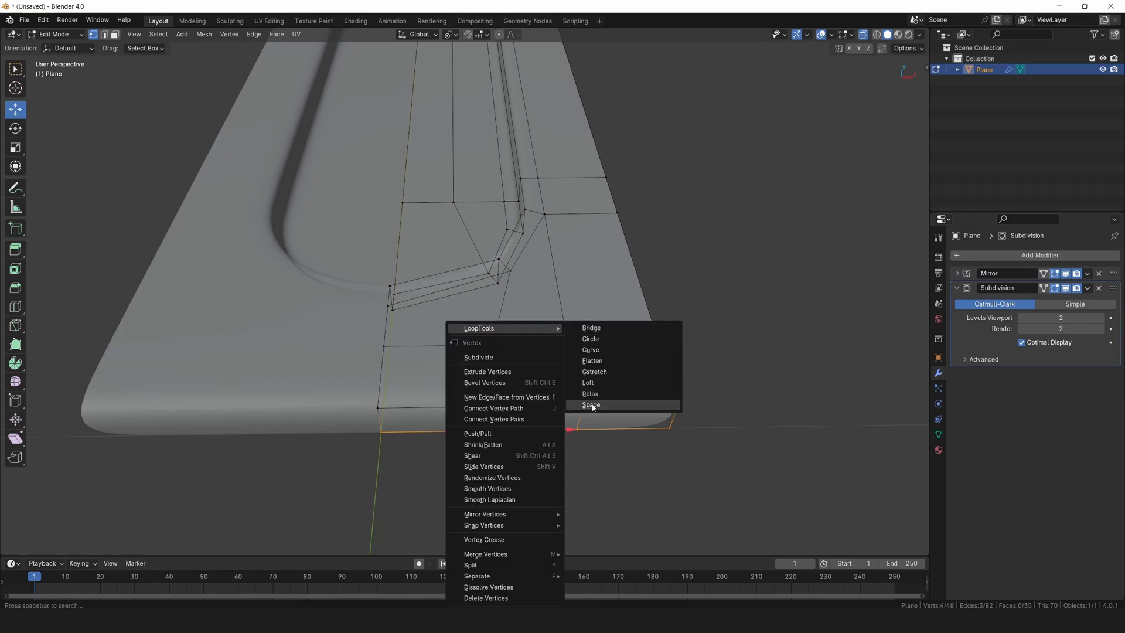
left_click(589, 404)
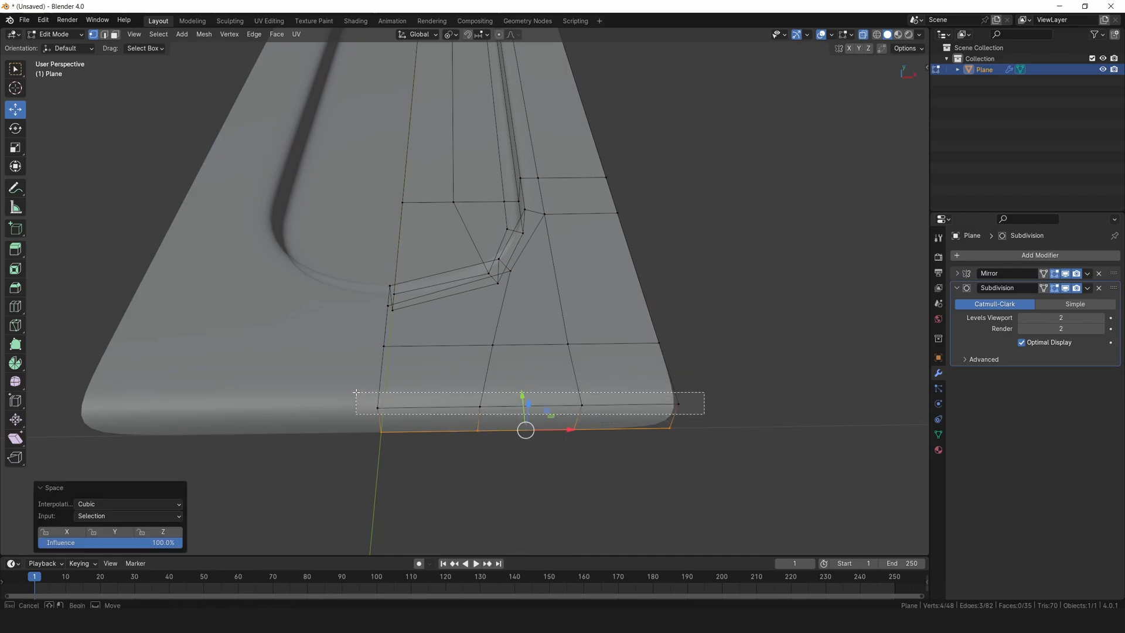
right_click(524, 402)
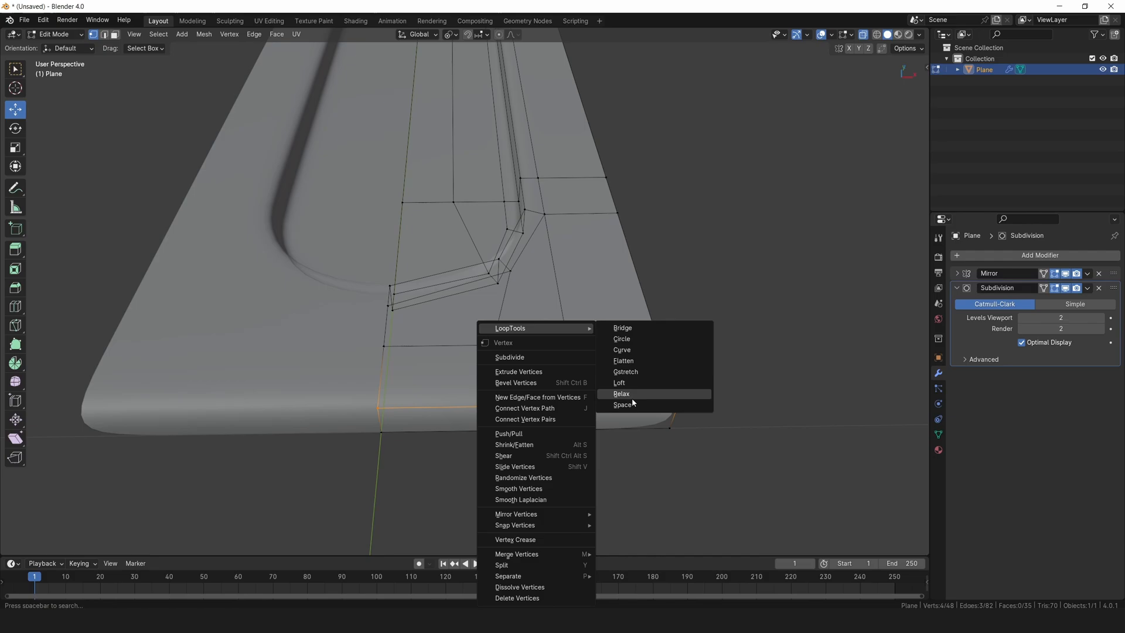
left_click(621, 404)
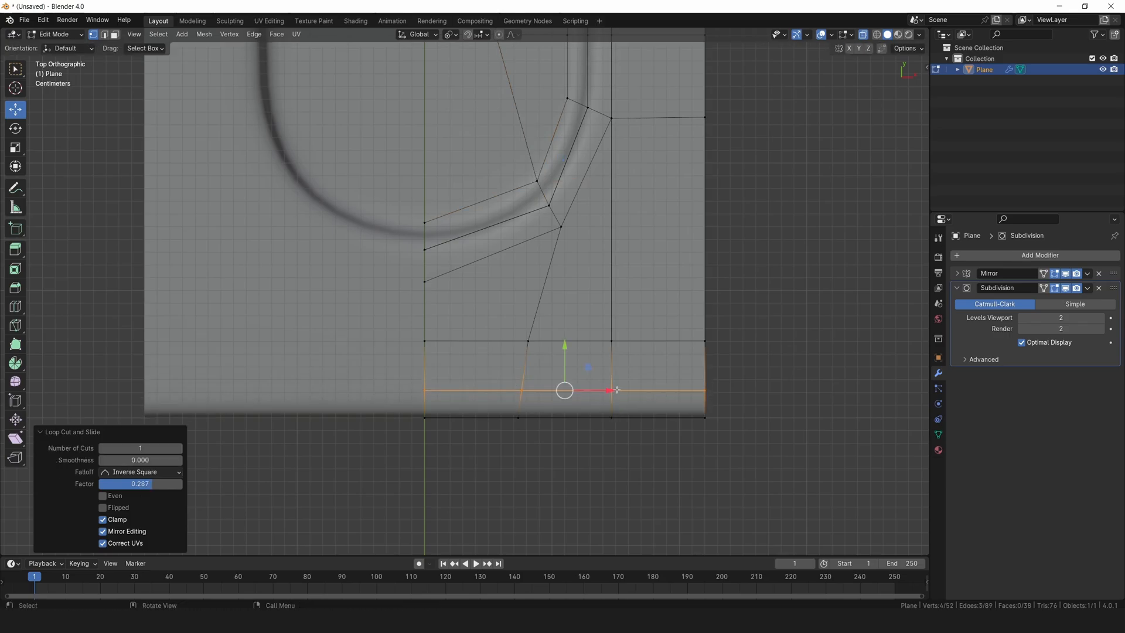
Step: Add a tight loop at the bottom end and scale its vertices to firm up the rim
scroll("down", 3)
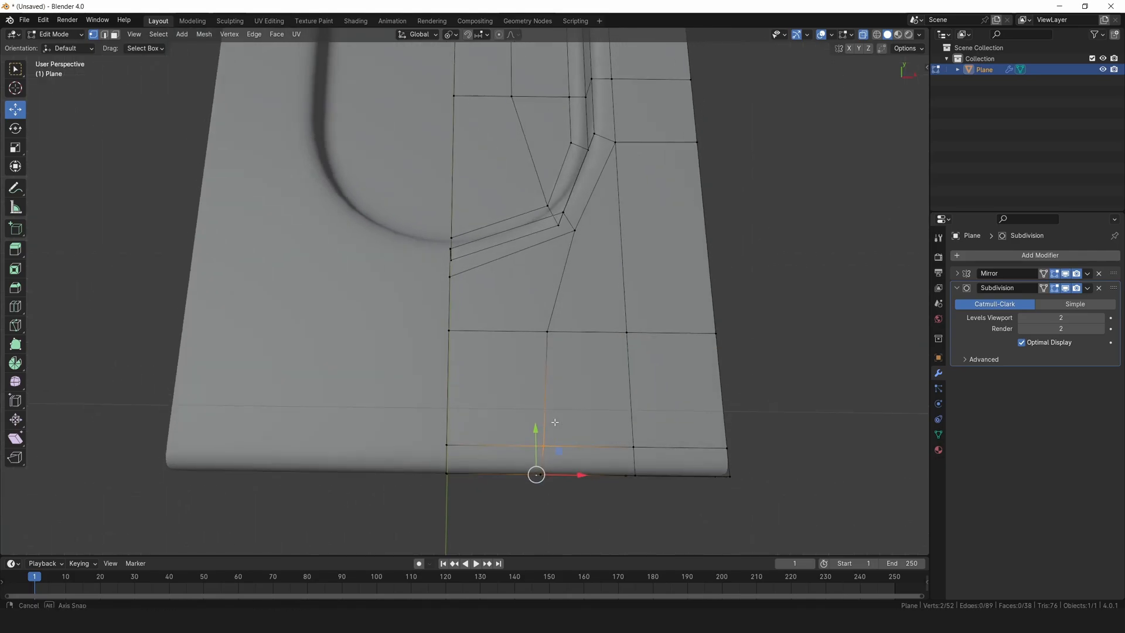
key("s")
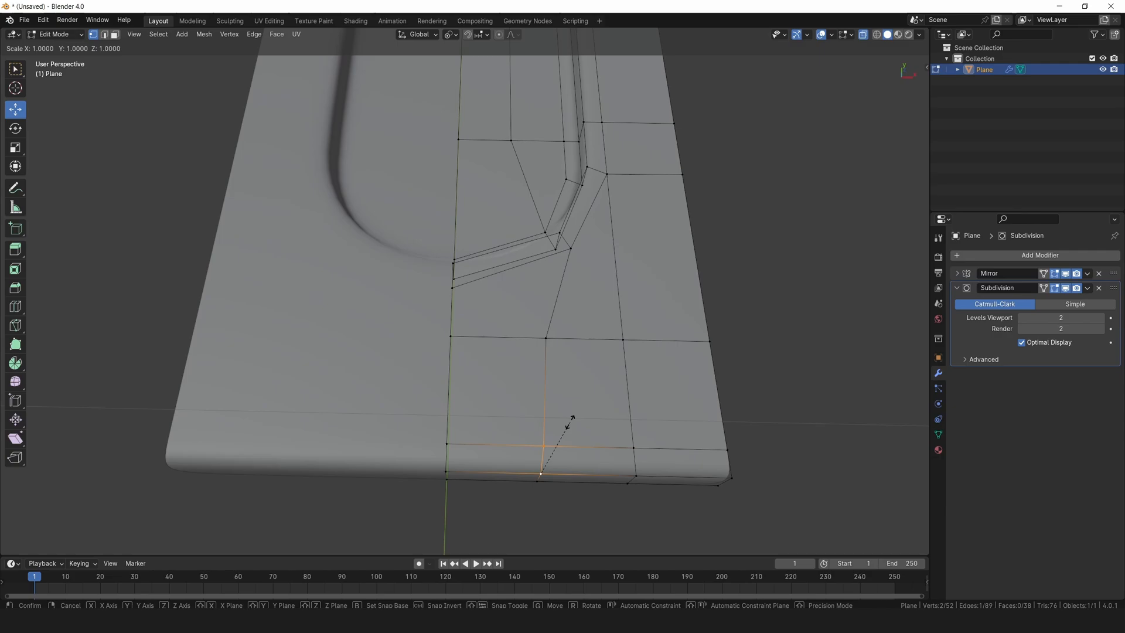
left_click(540, 472)
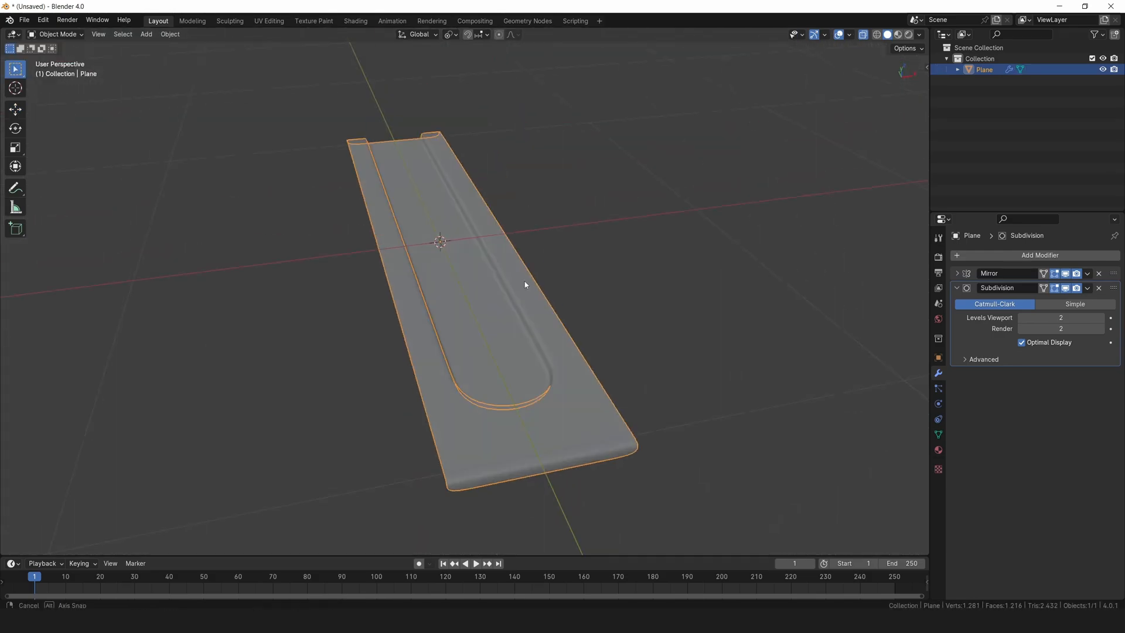
Step: Rotate the whole slab mesh 90 degrees about X so it stands upright
left_click_drag(524, 285, 510, 310)
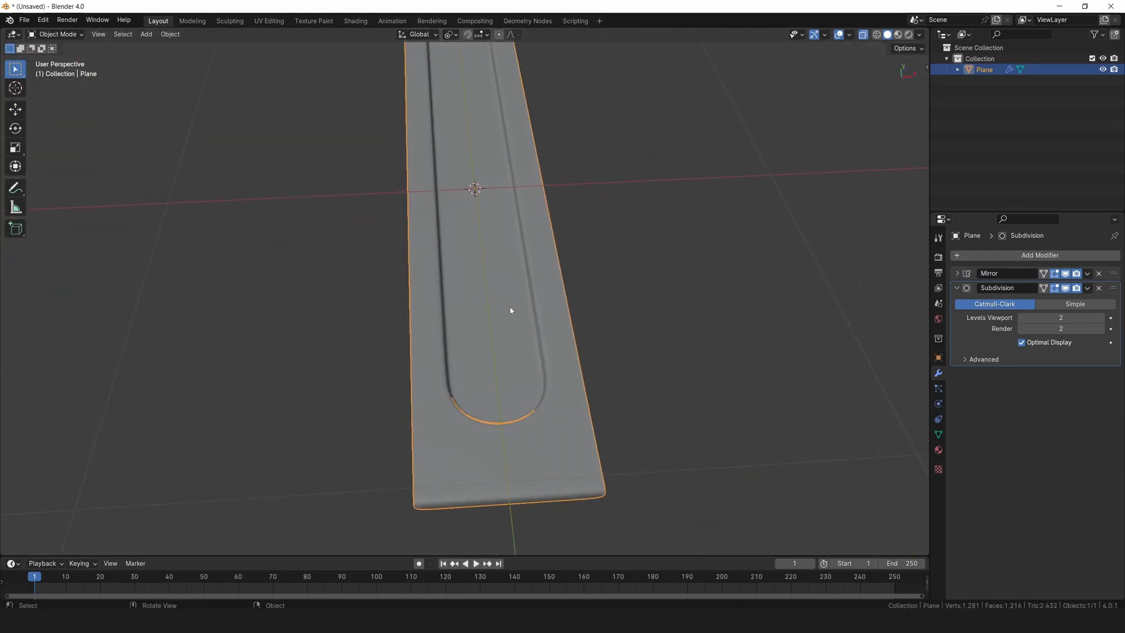
left_click_drag(510, 311, 520, 331)
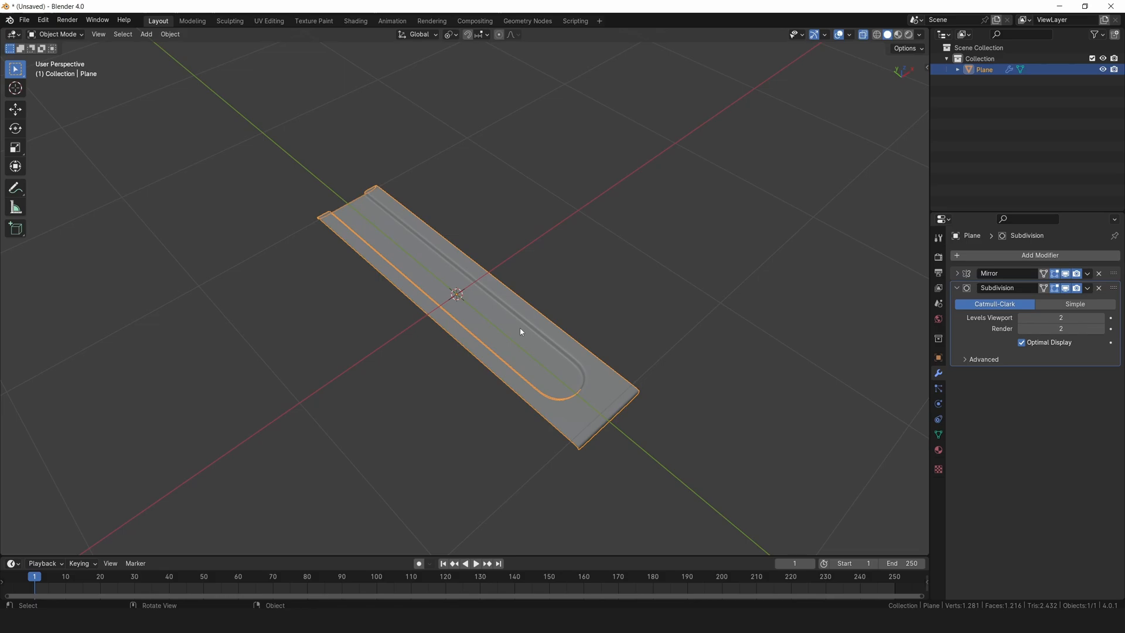
key("Tab")
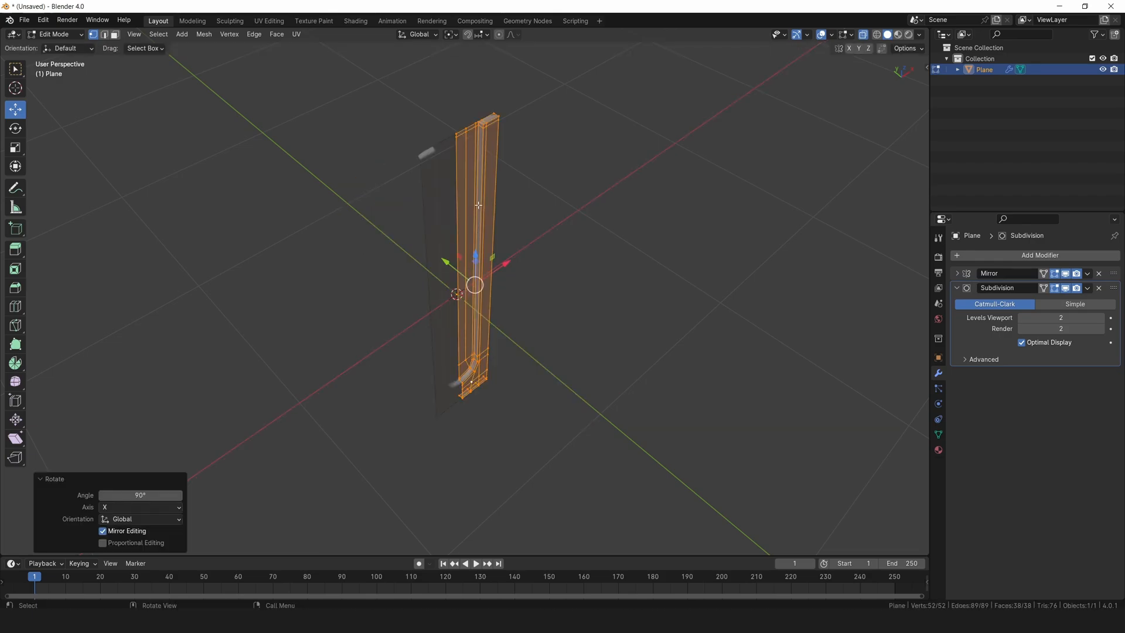
key("Tab")
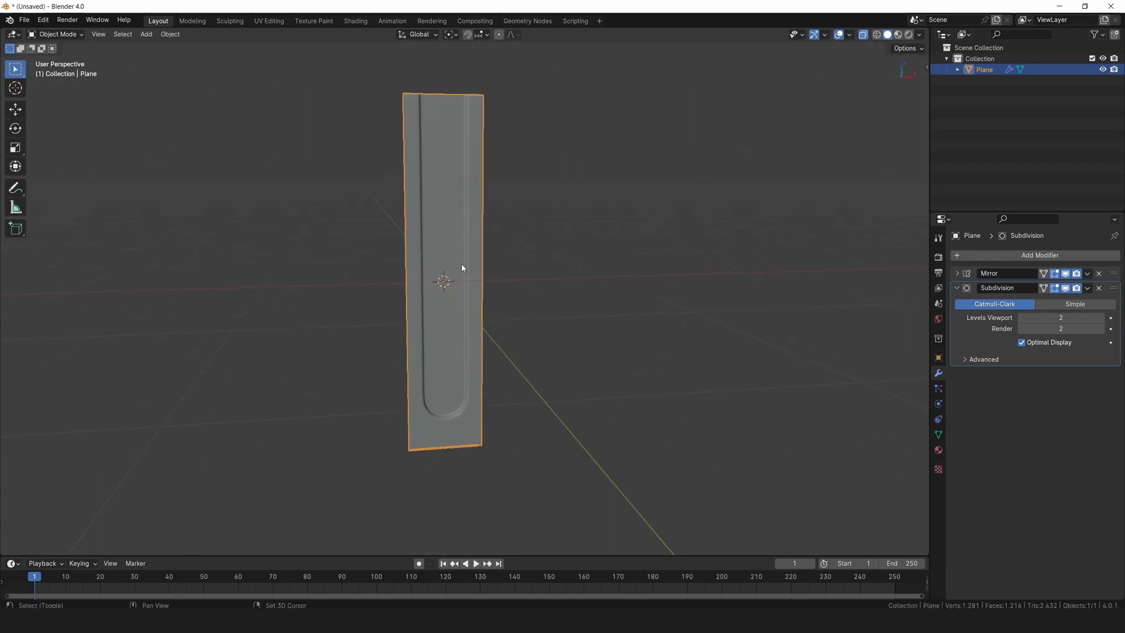
Step: Add an Array modifier with Count 13 and Merge enabled, ordered above the Subdivision modifier
left_click(1041, 254)
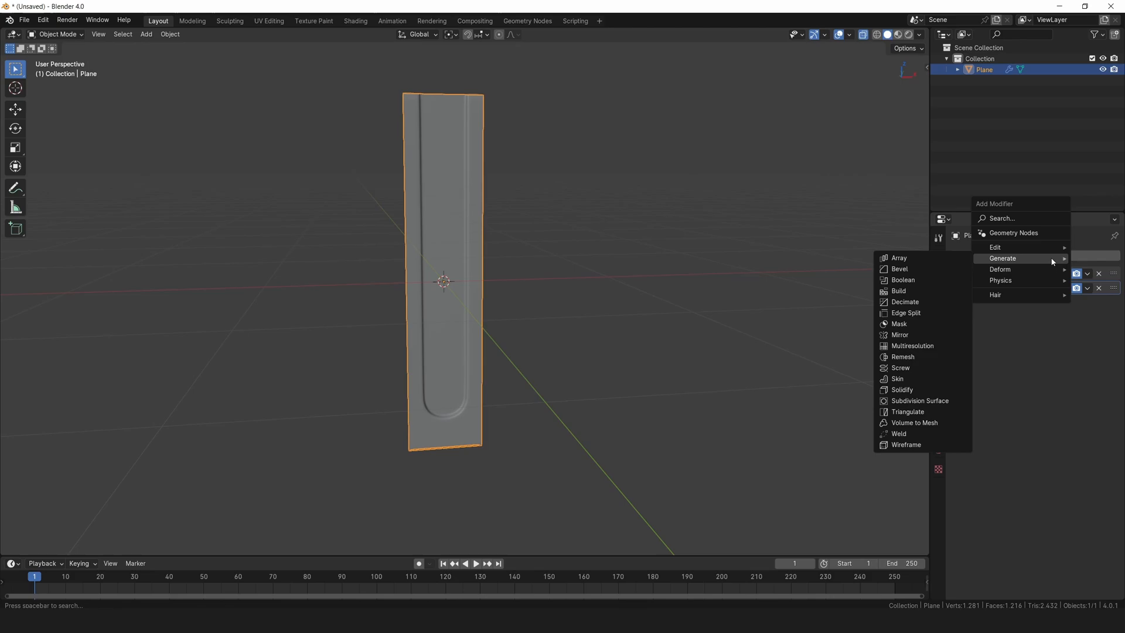
left_click(899, 258)
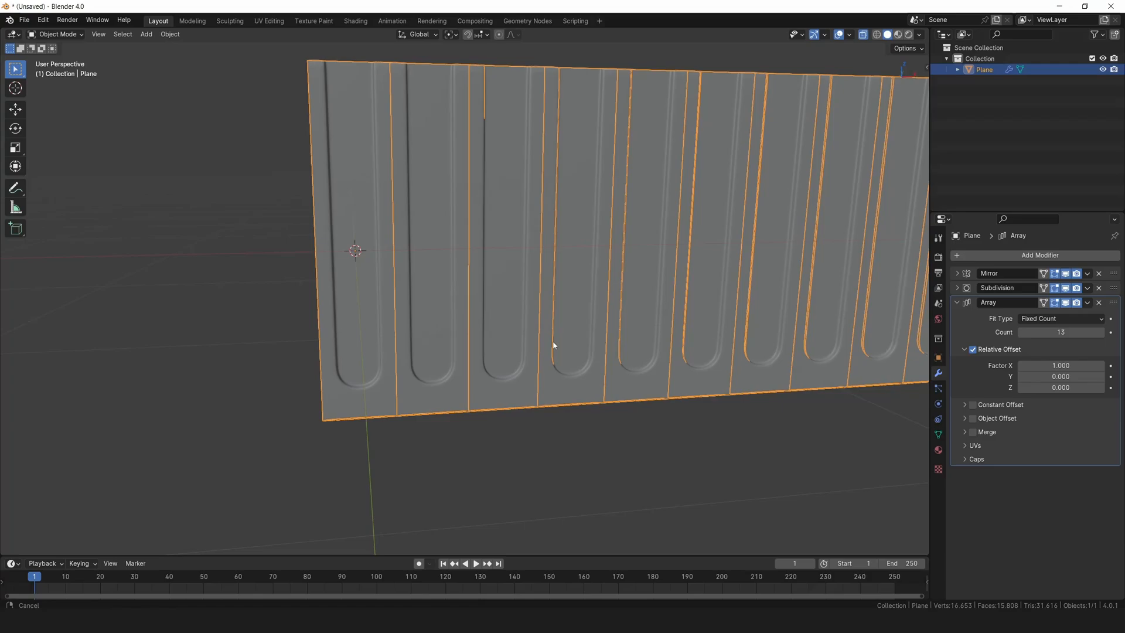
left_click(973, 432)
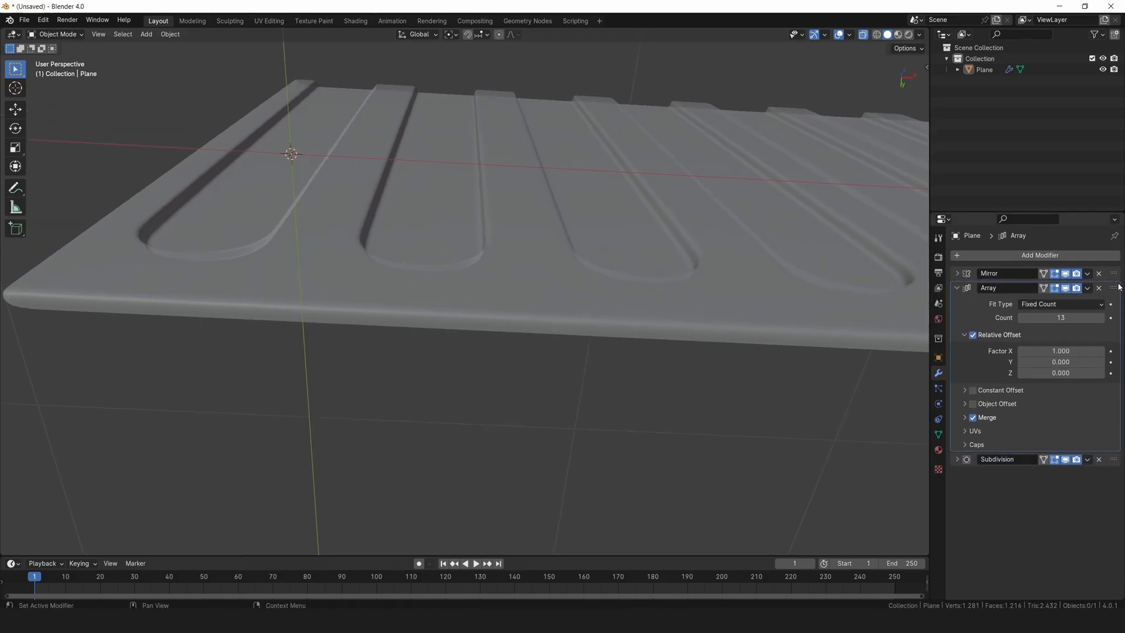
left_click(957, 289)
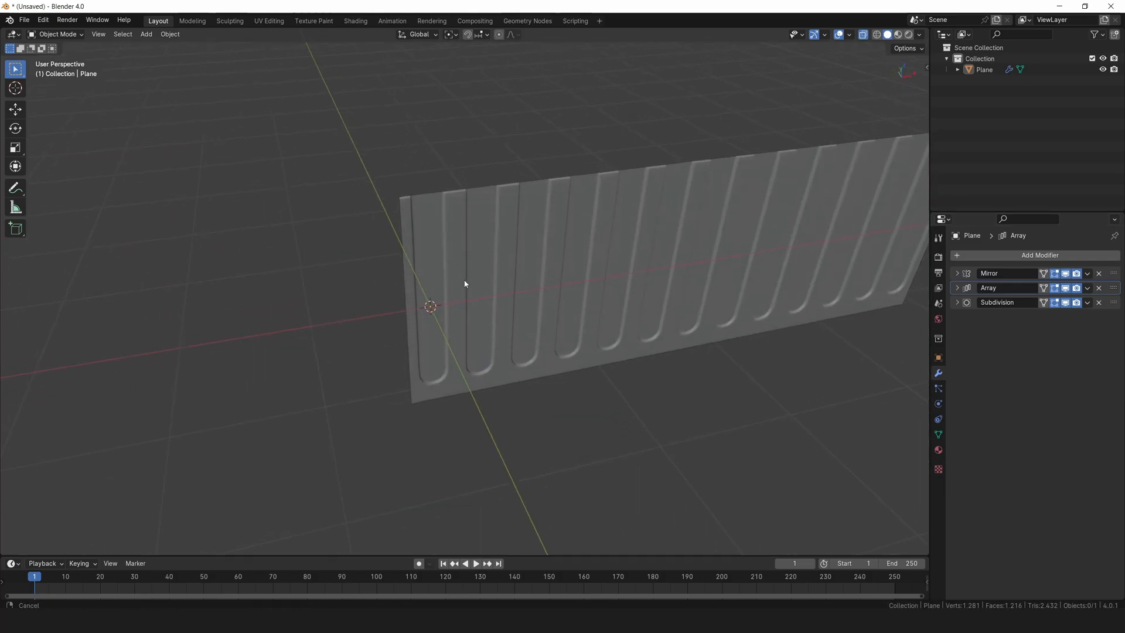
Step: Add a Simple Deform modifier set to Bend on the Z axis with Angle 360
left_click(1041, 254)
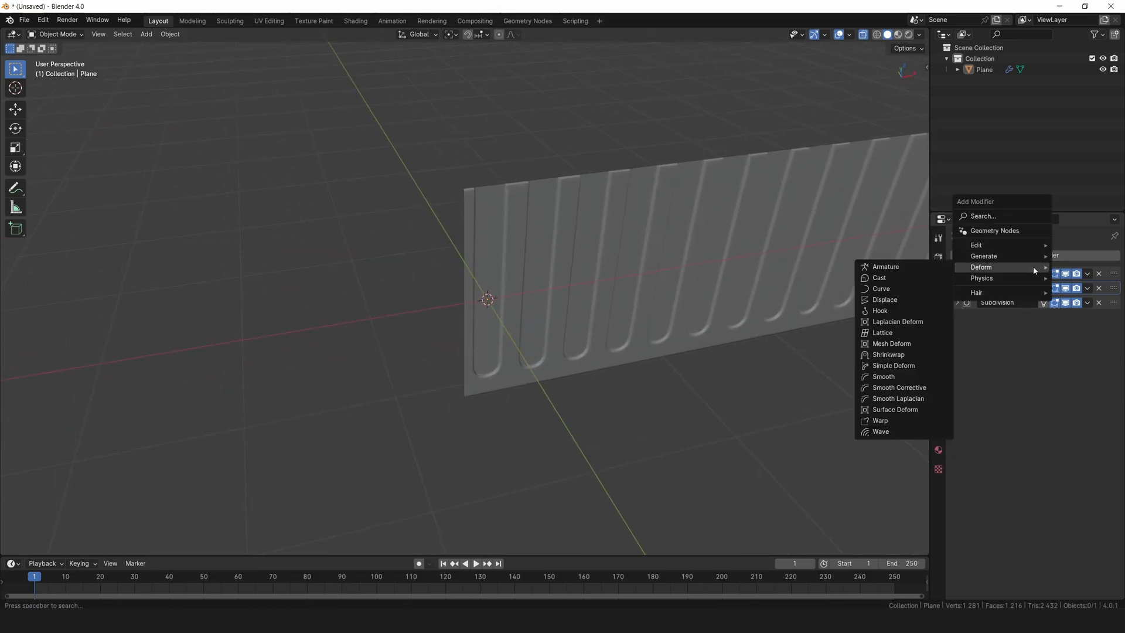
left_click(893, 366)
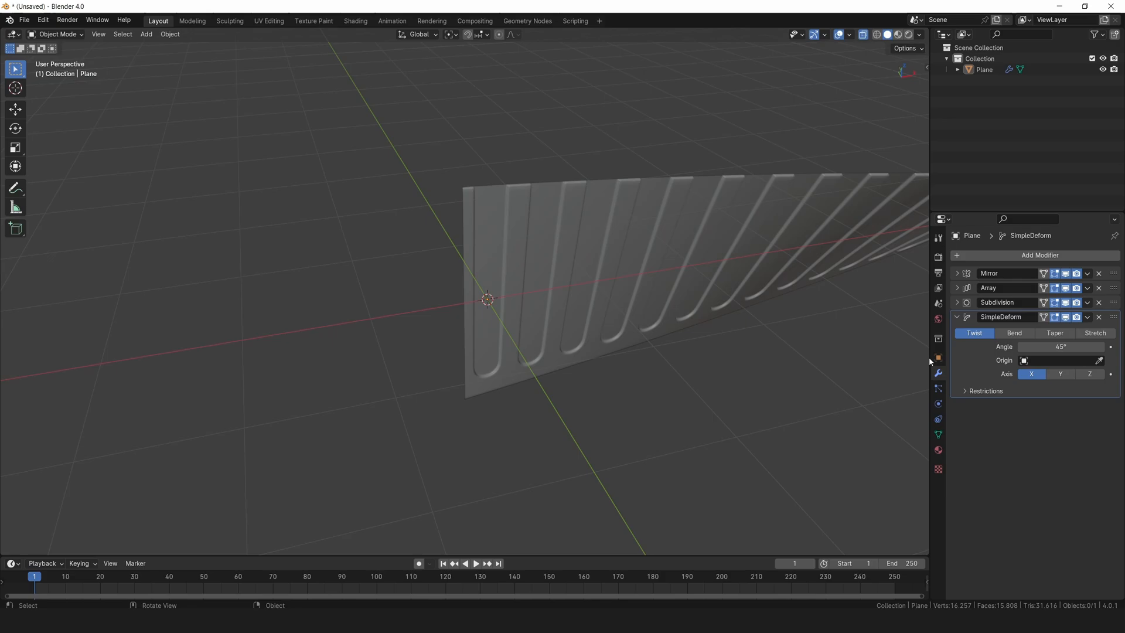
left_click(1014, 333)
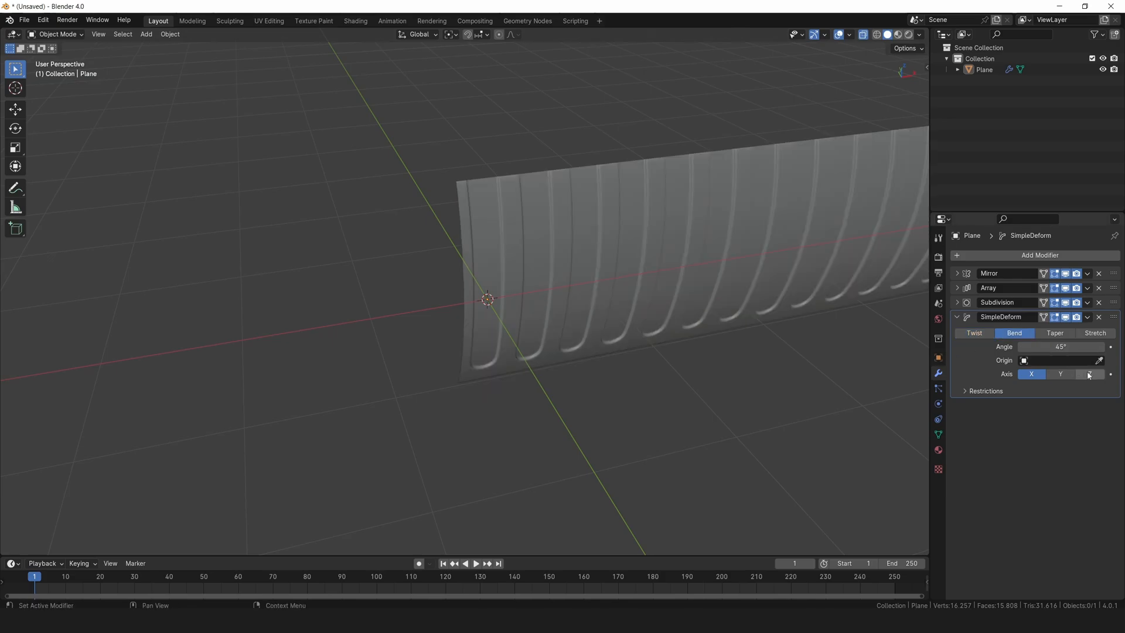
left_click(1089, 374)
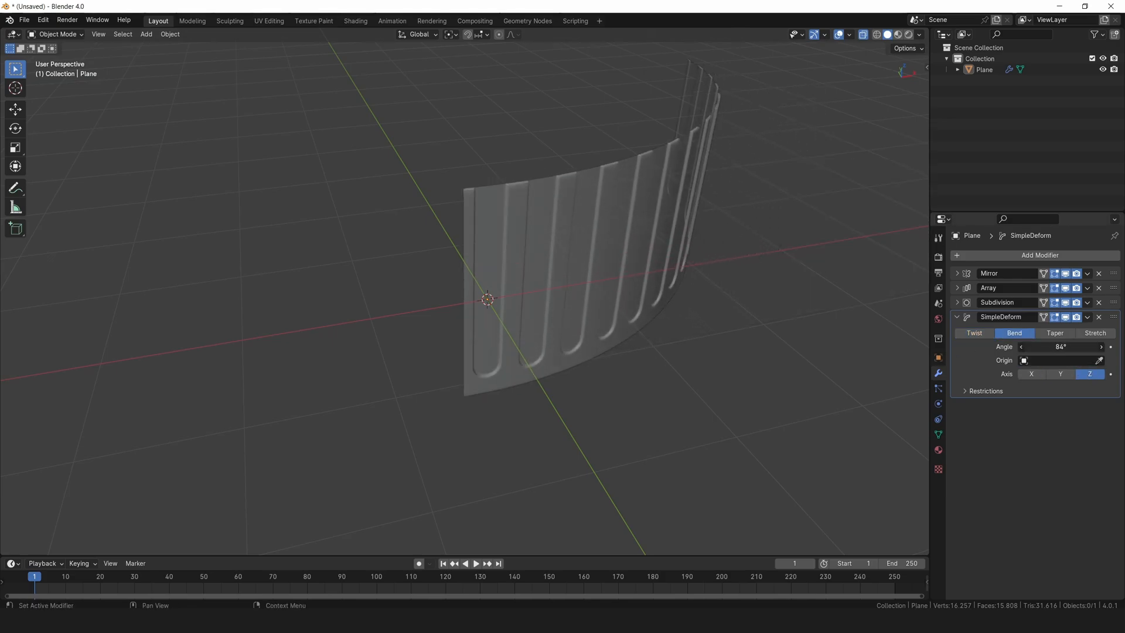
type("360°")
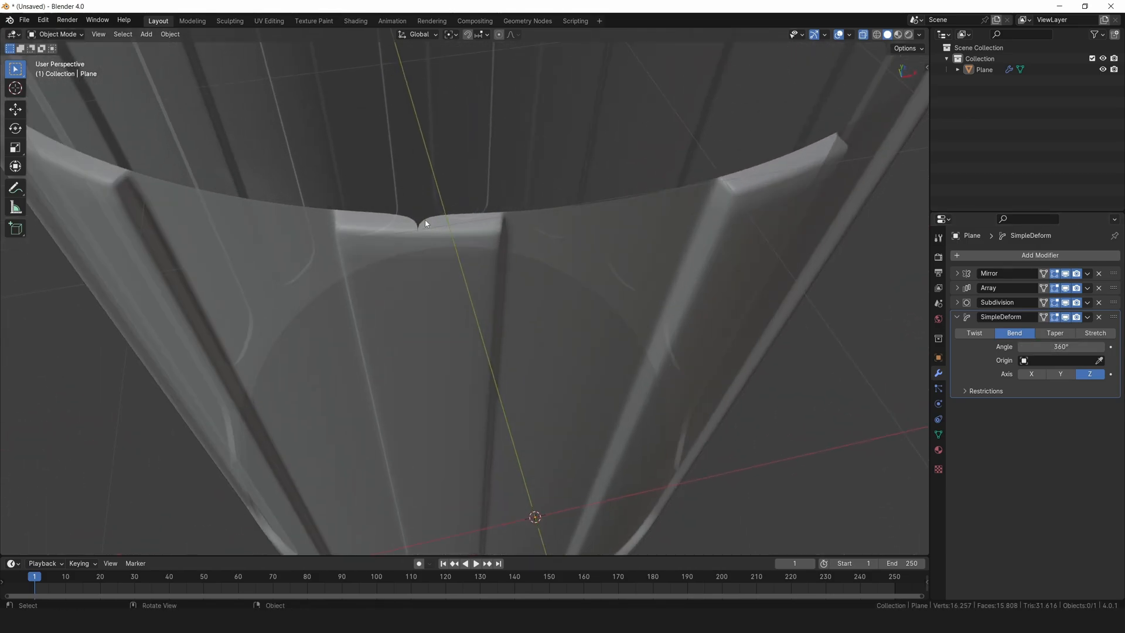
key("Tab")
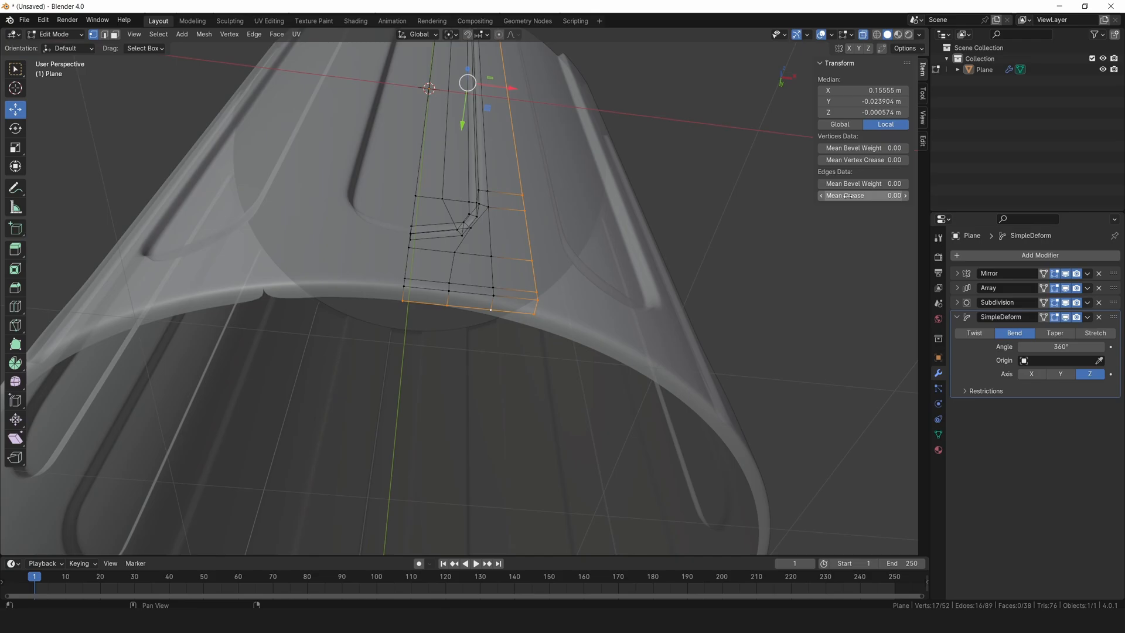
key("Tab")
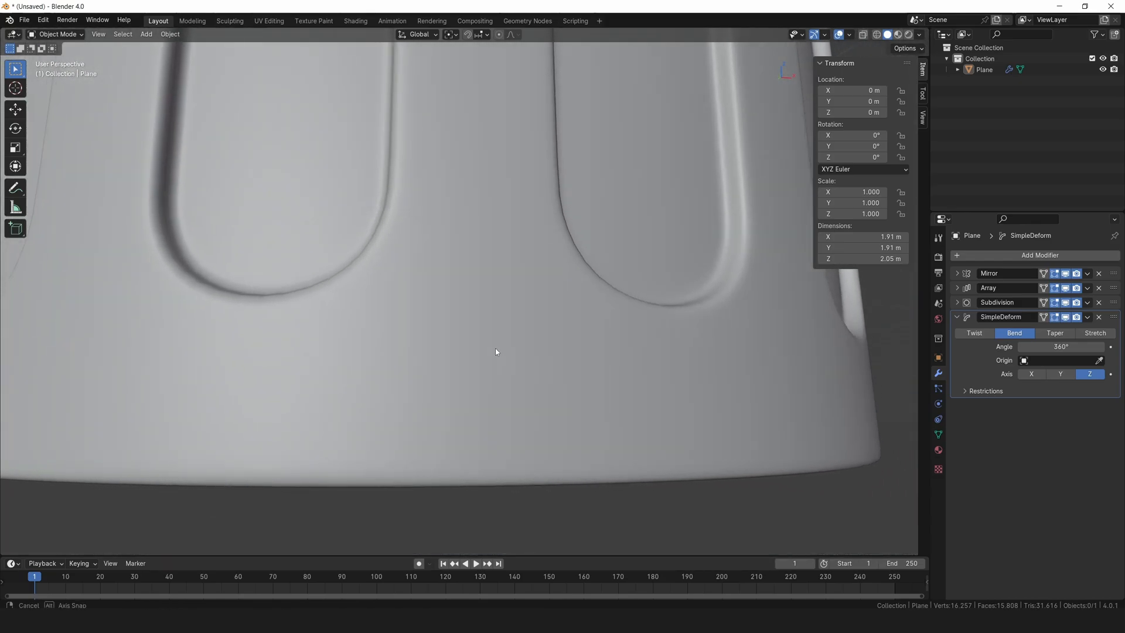
Step: Shade the viewport with the glossy red MatCap to preview the knob
left_click(919, 34)
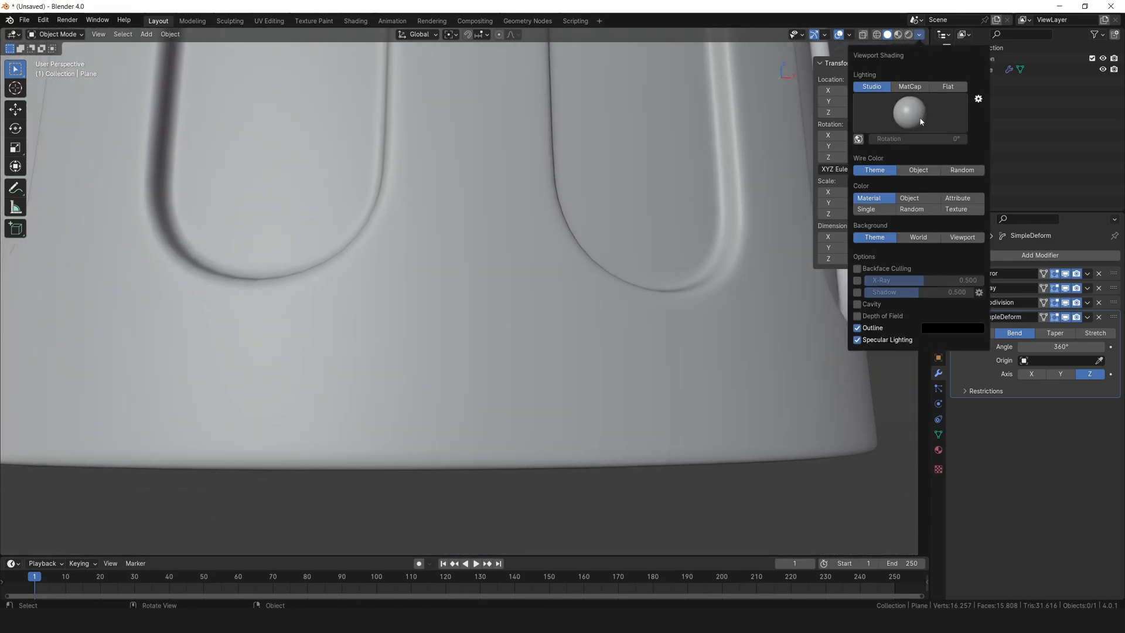
left_click(909, 86)
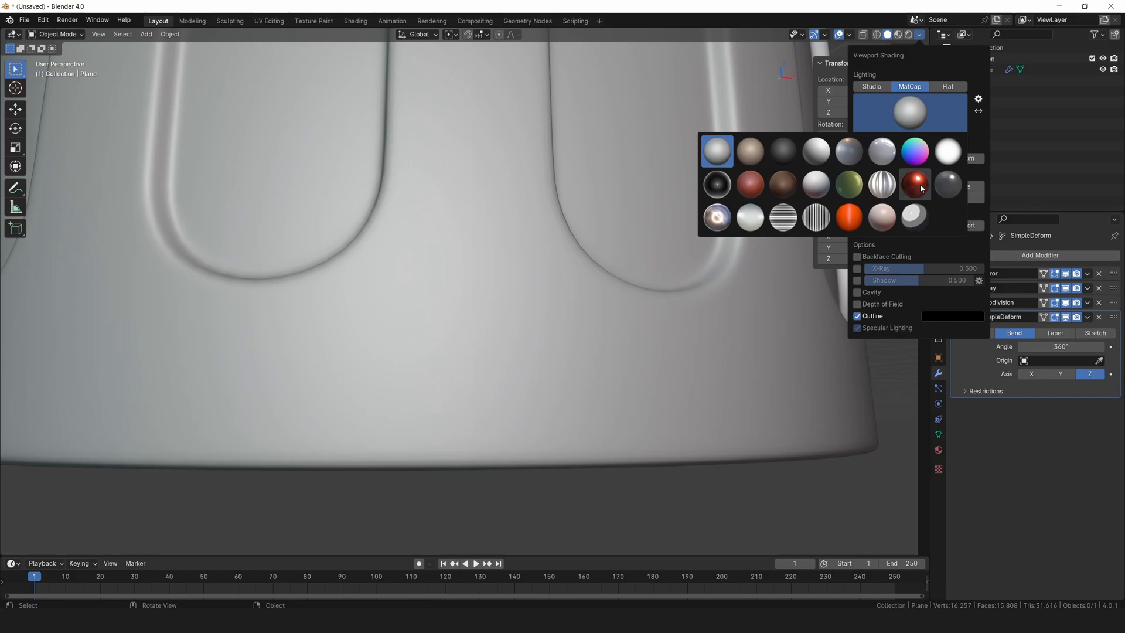
left_click(916, 184)
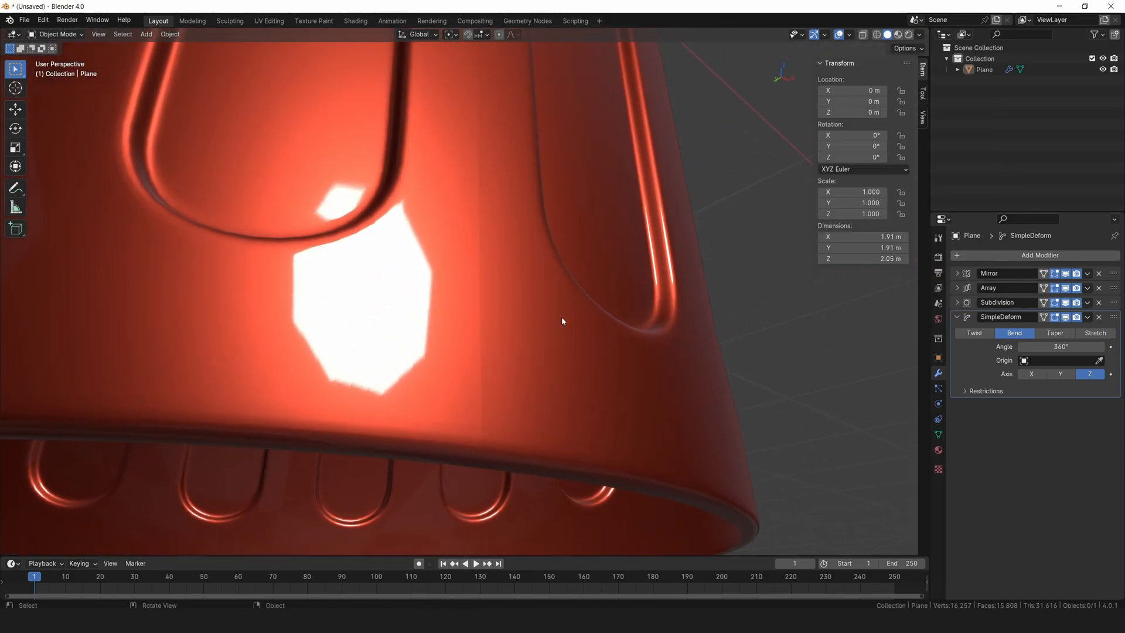
Step: Add a Weld modifier with Distance 0.00001 to join the ring's seam
left_click(1035, 254)
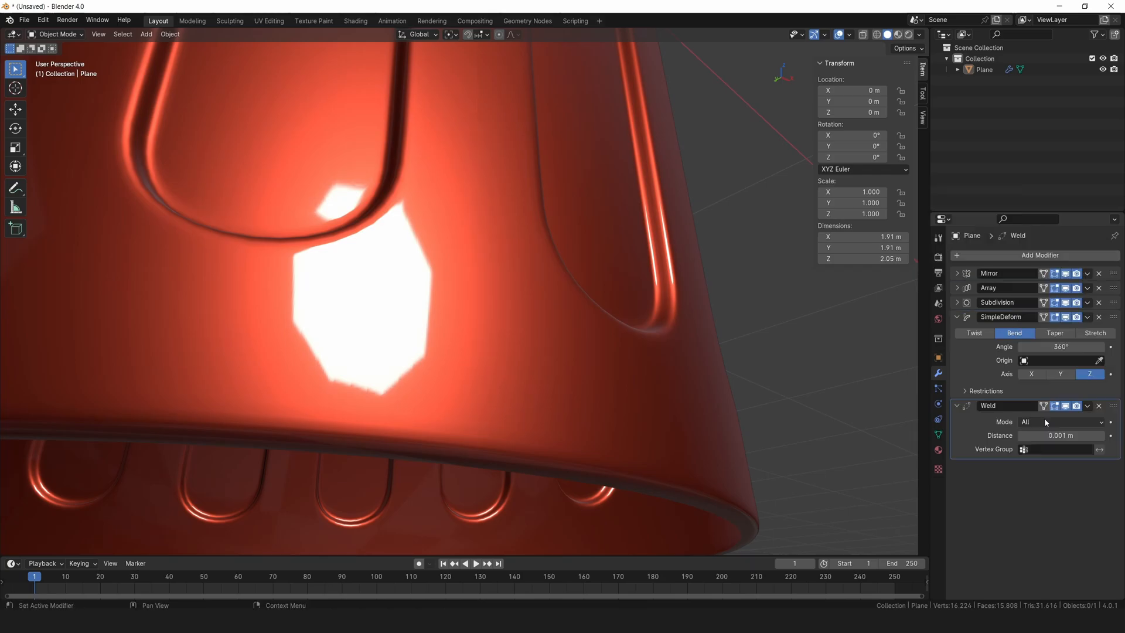
double_click(1061, 435)
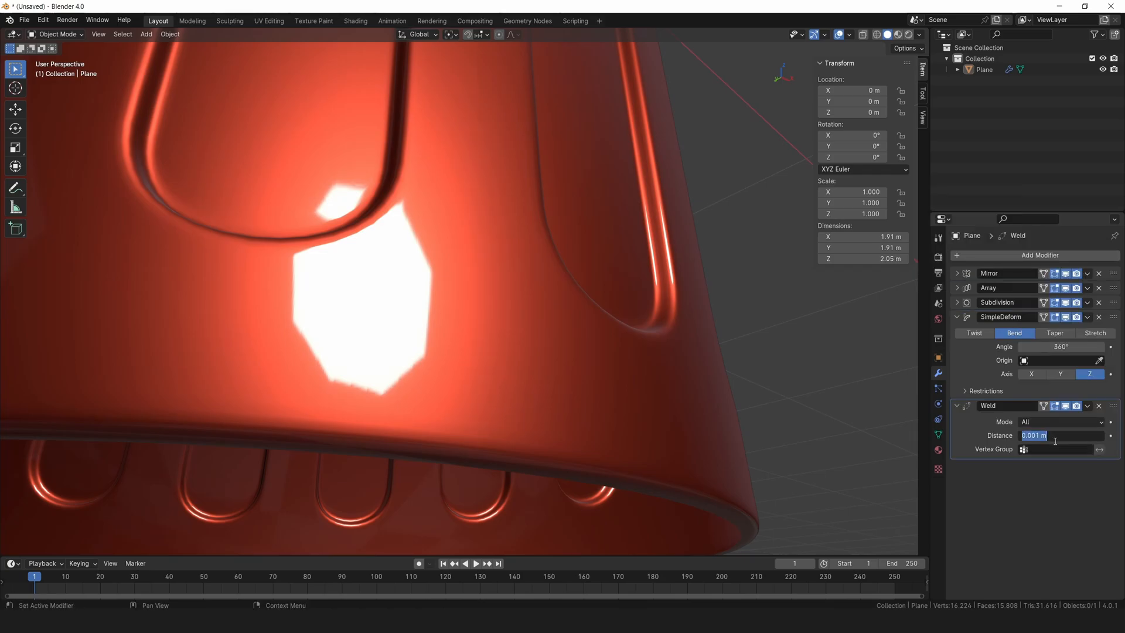
type("0.00001")
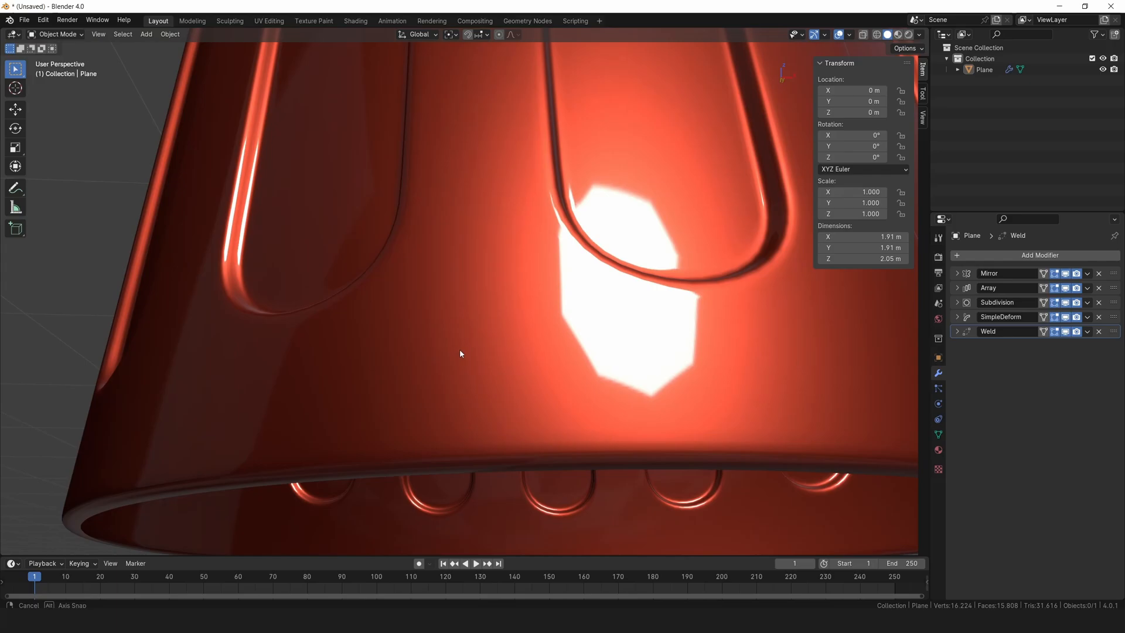
left_click_drag(460, 354, 519, 364)
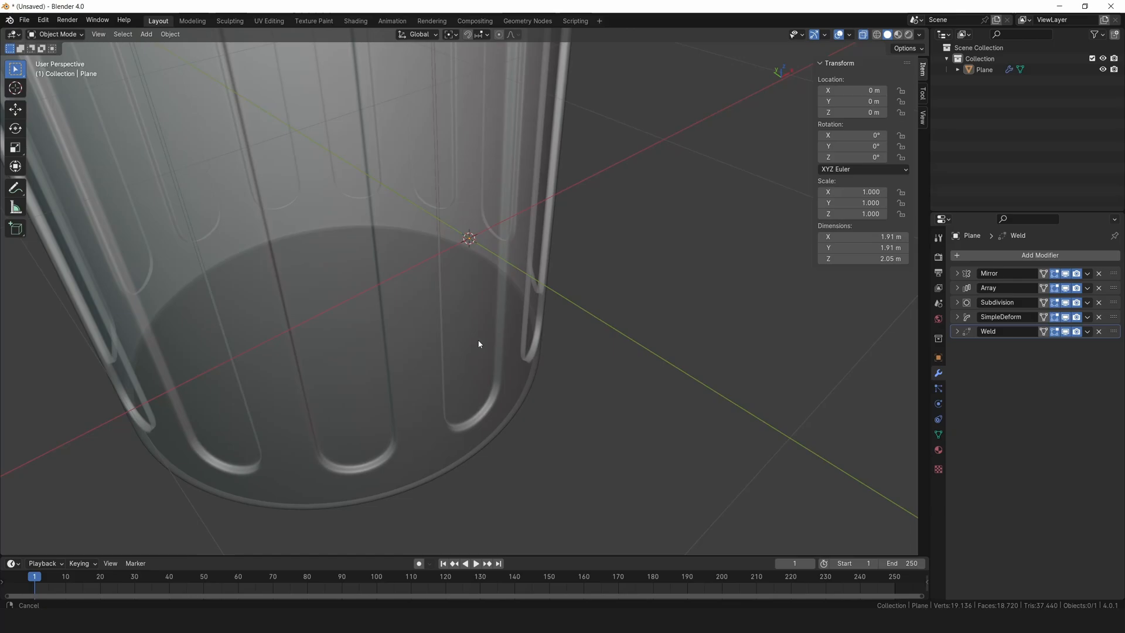
Step: Enter Edit Mode to extrude the cylinder wall for thickness
key("Tab")
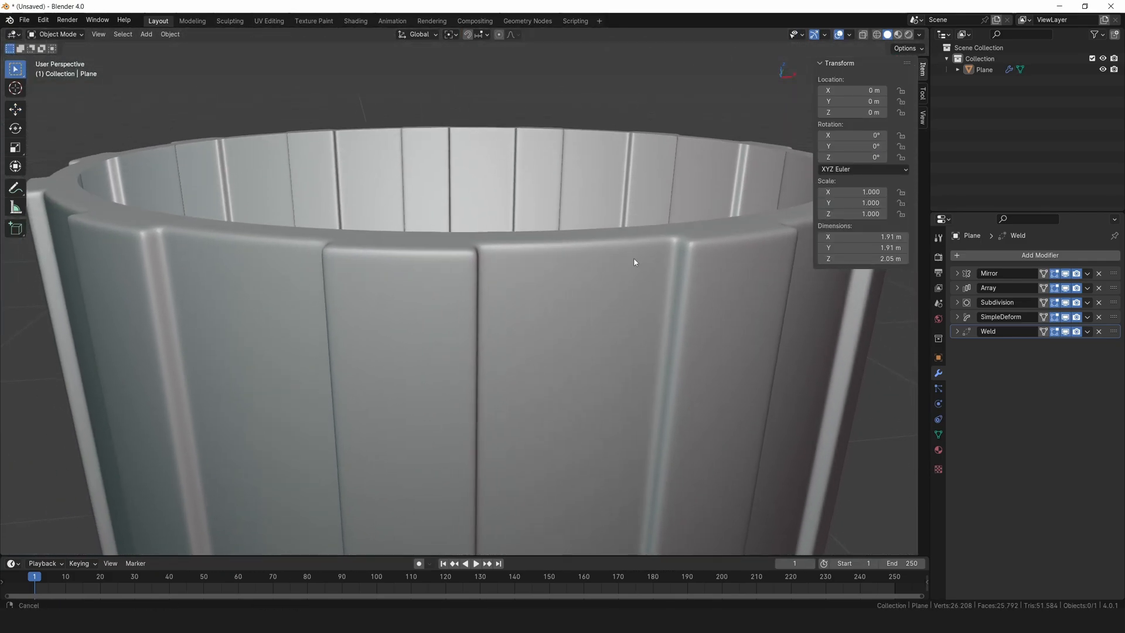
Step: Raise the top vertices along Z so the cylinder stretches to 3.33 m tall
key("Tab")
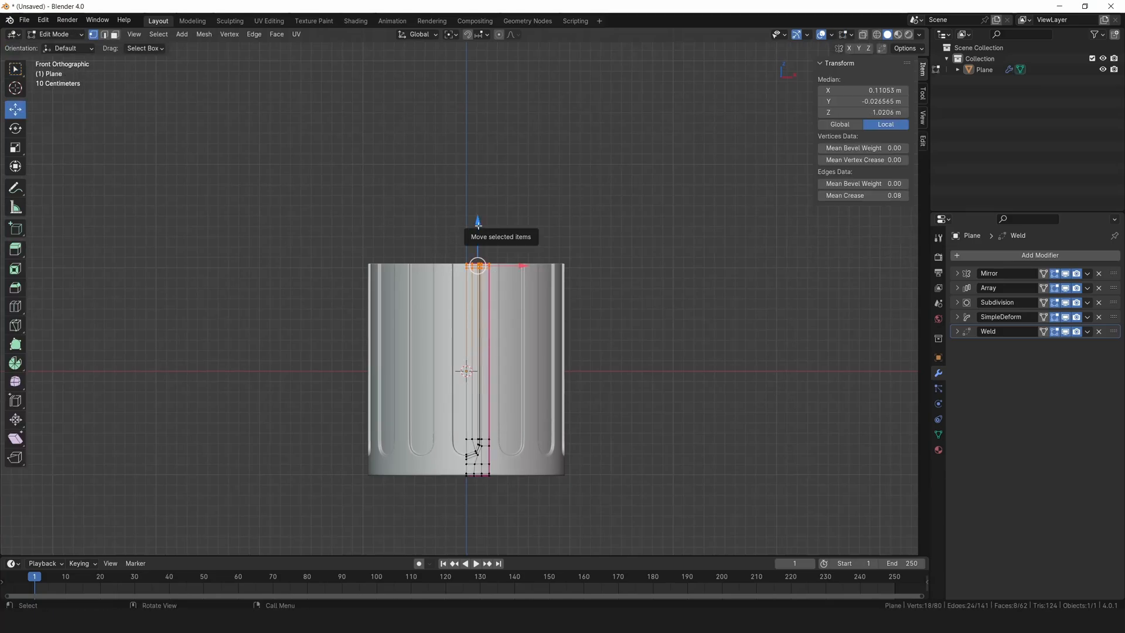
left_click_drag(477, 266, 473, 185)
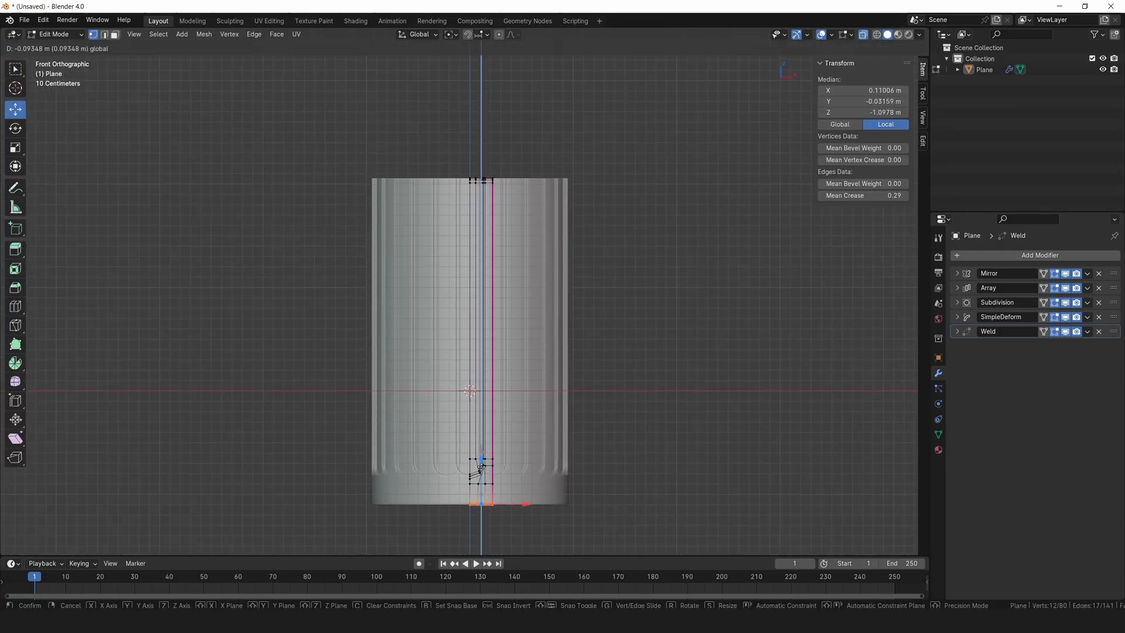
key("Tab")
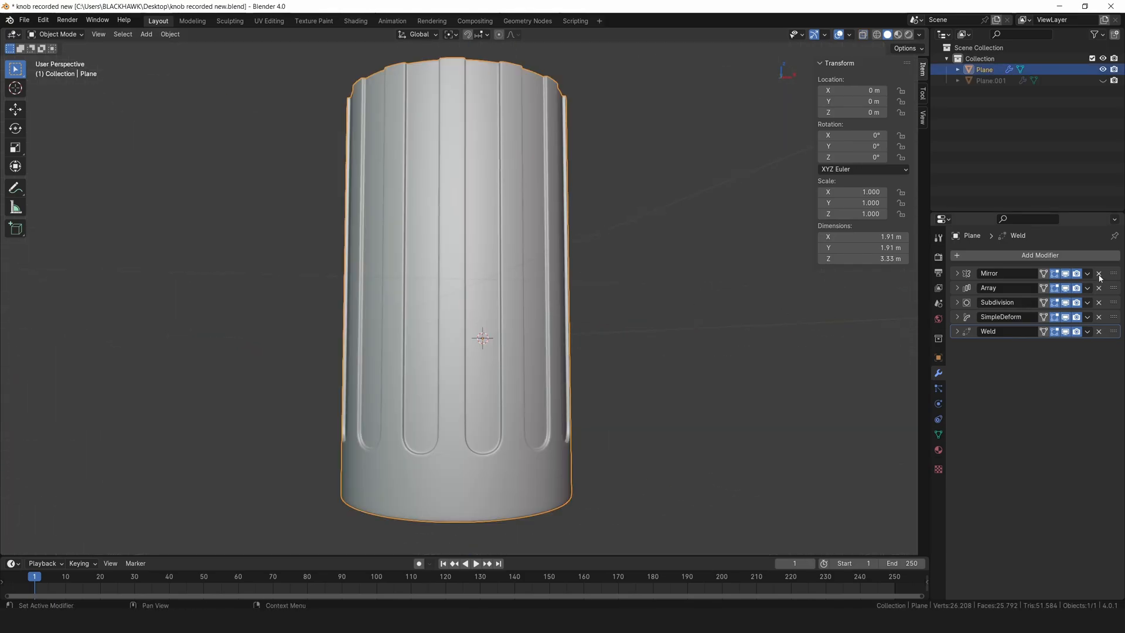
Step: Apply the Mirror, Array, subdivision/deform and Weld modifiers into real geometry
left_click(1088, 273)
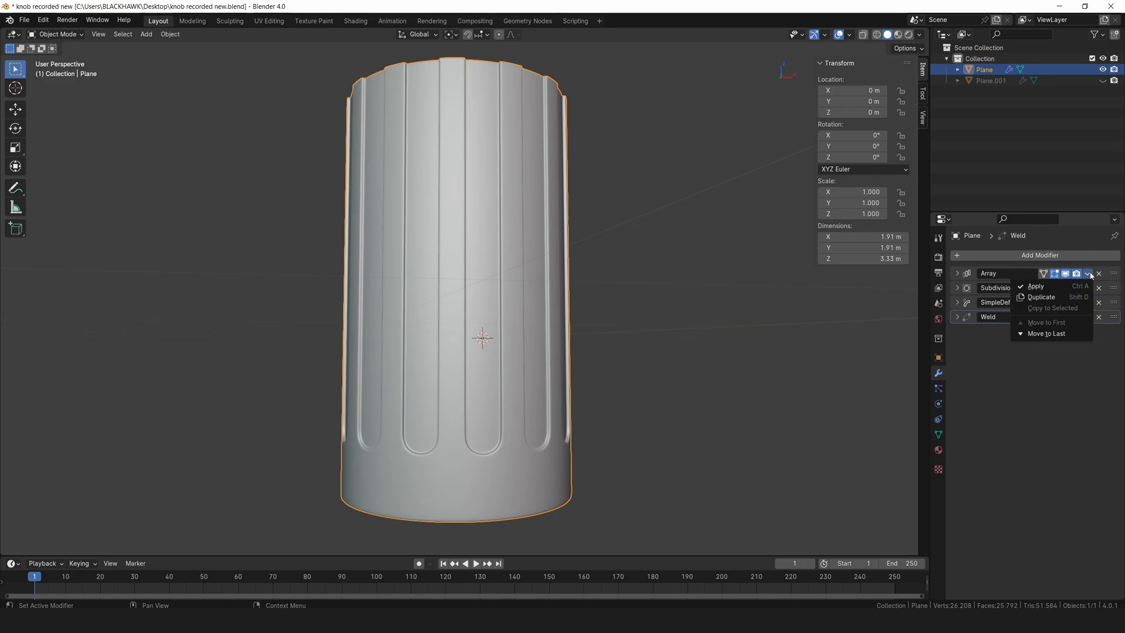
left_click(1035, 286)
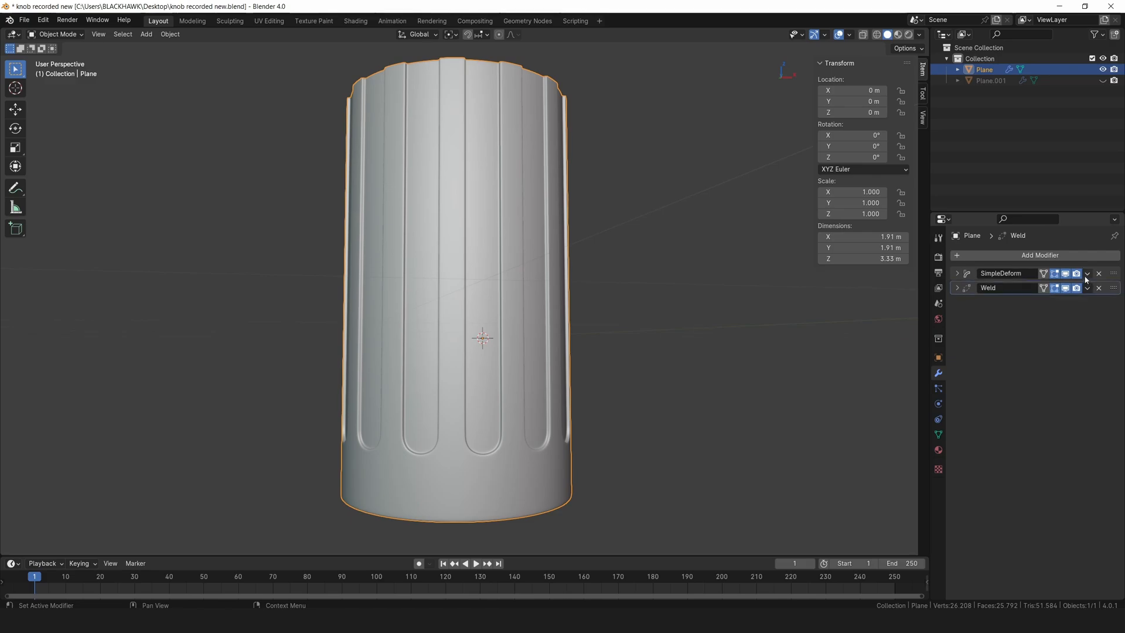
left_click(1087, 273)
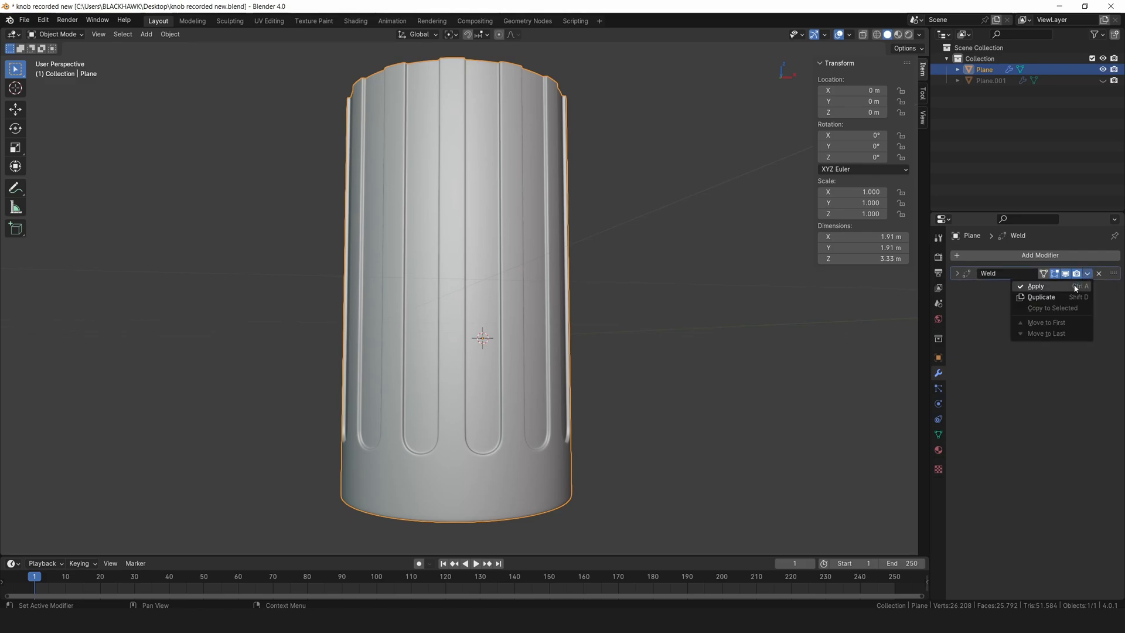
left_click(1035, 286)
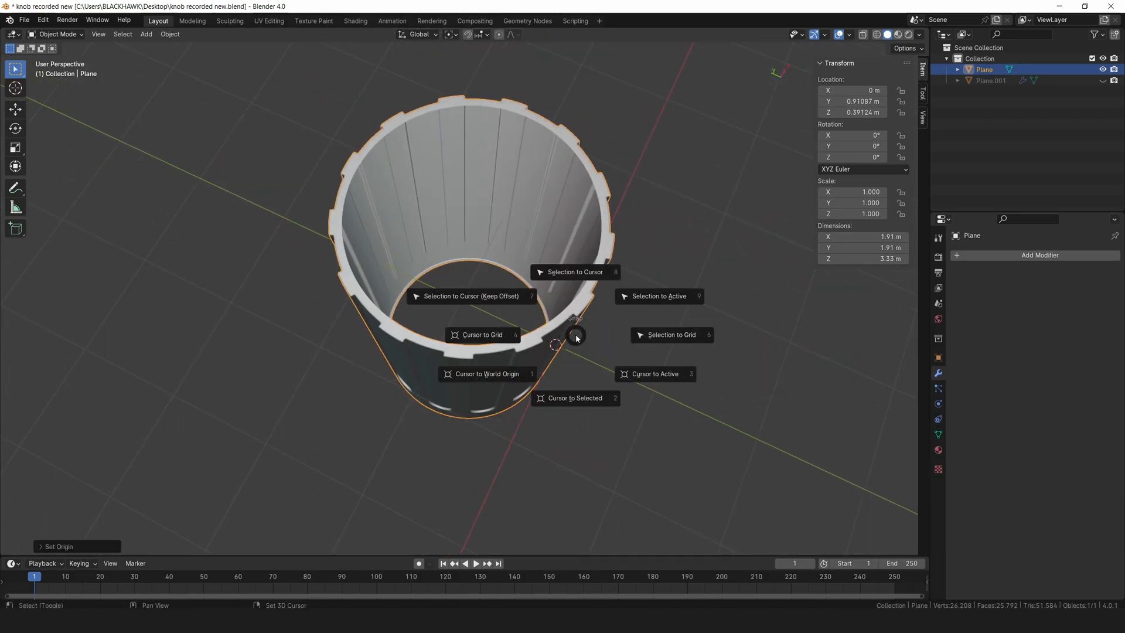
mouse_move(575, 272)
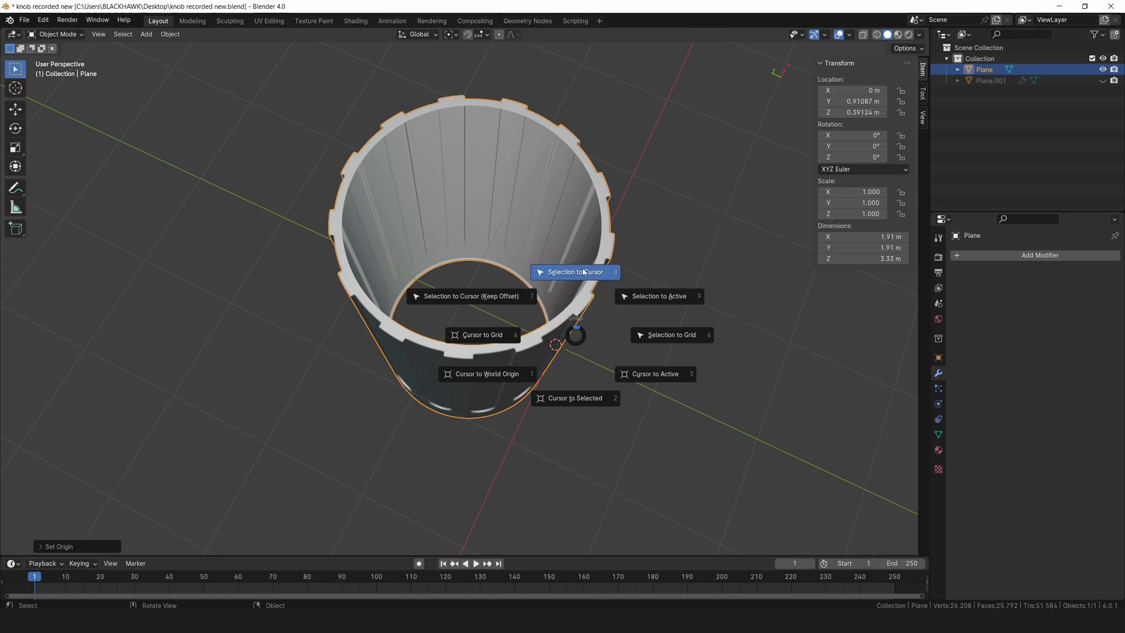
Step: Snap the knob to the 3D cursor at the world origin via Selection to Cursor
left_click(574, 271)
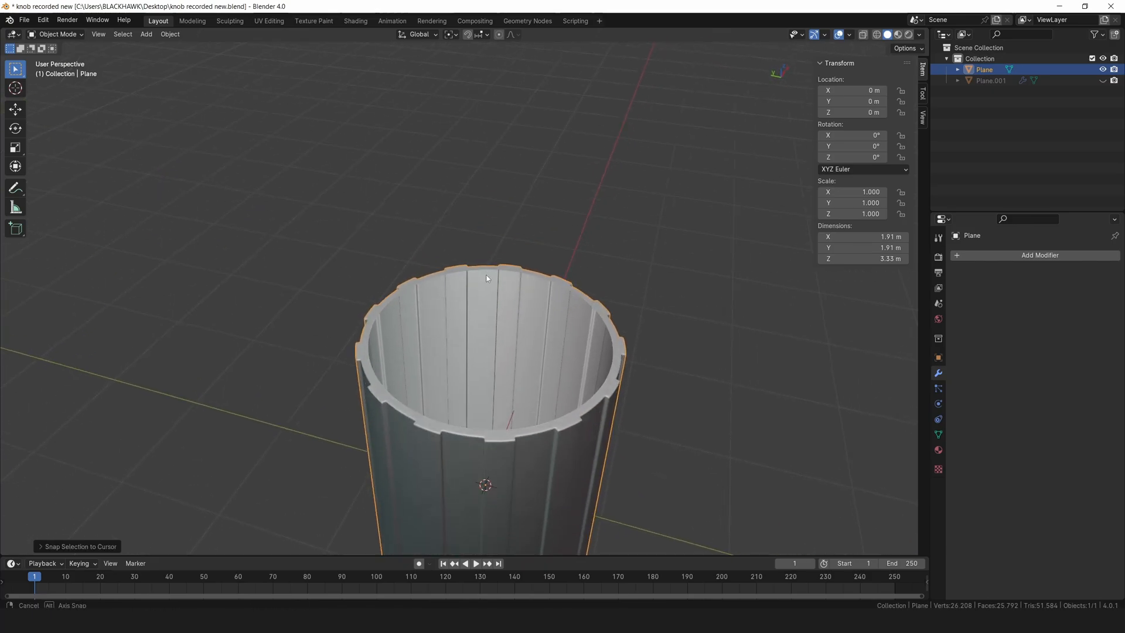
left_click_drag(486, 279, 453, 293)
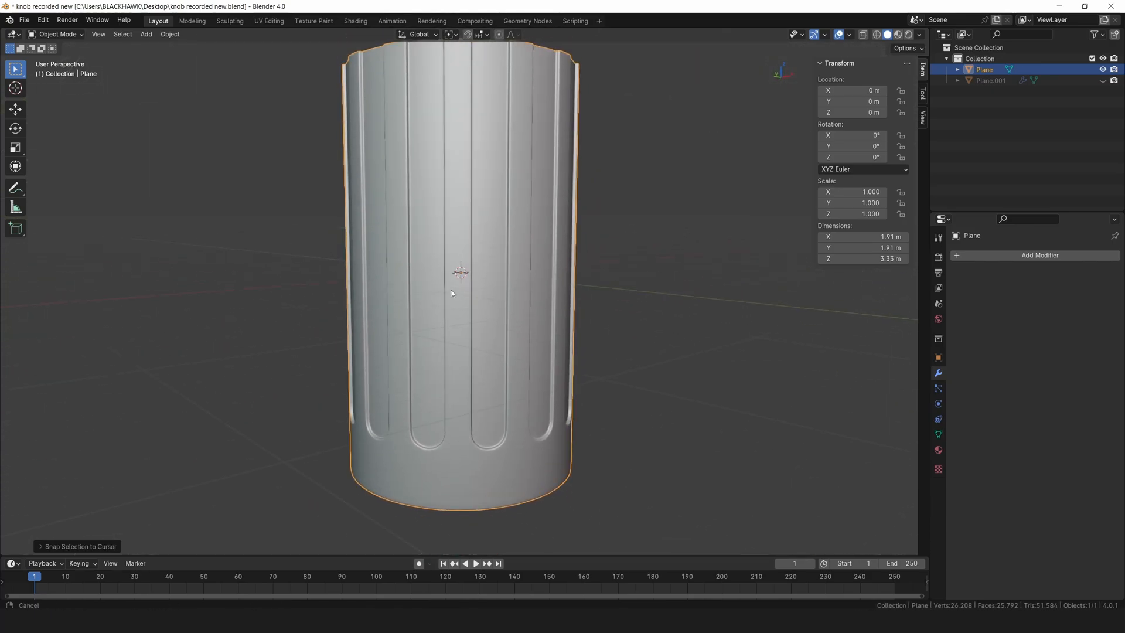
key("Tab")
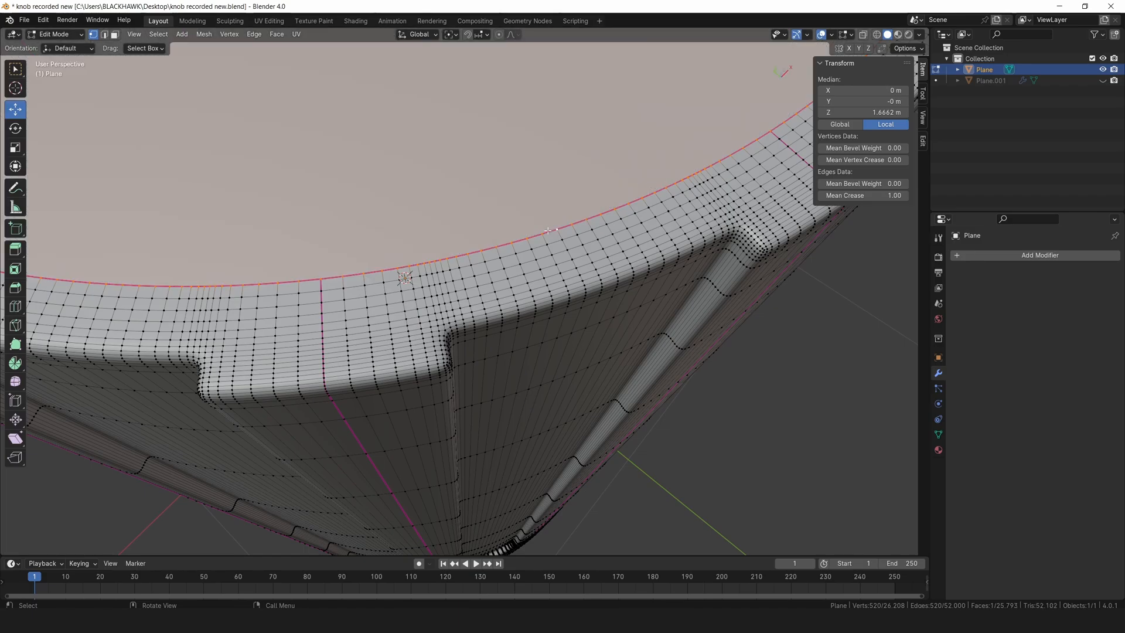
Step: Zoom toward the open top rim to select its edge loop for filling
scroll("down", 3)
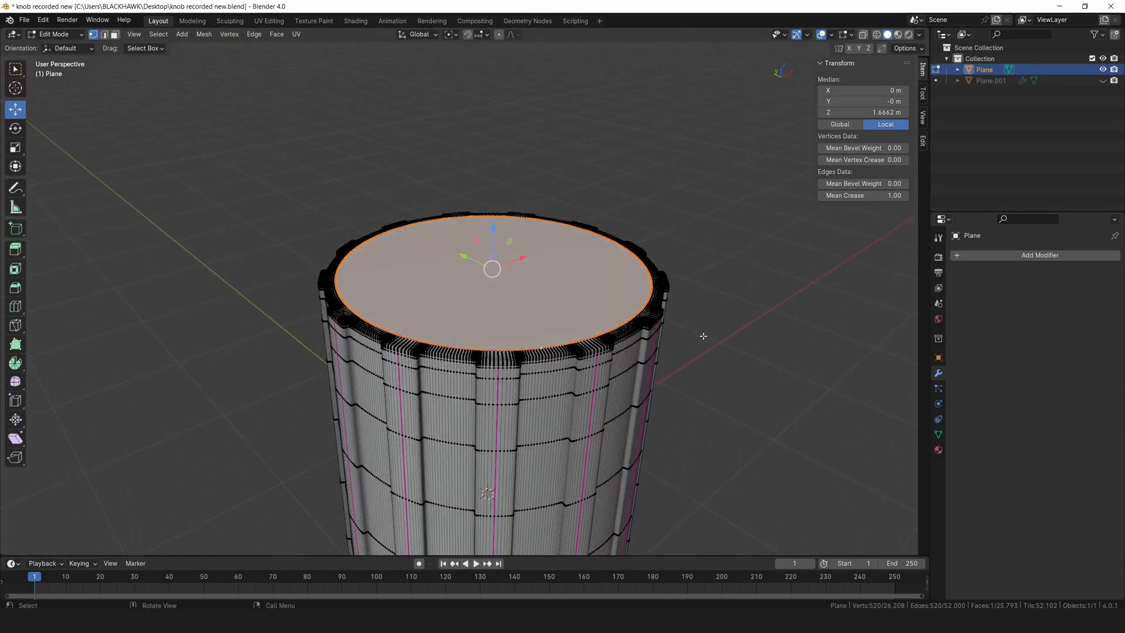